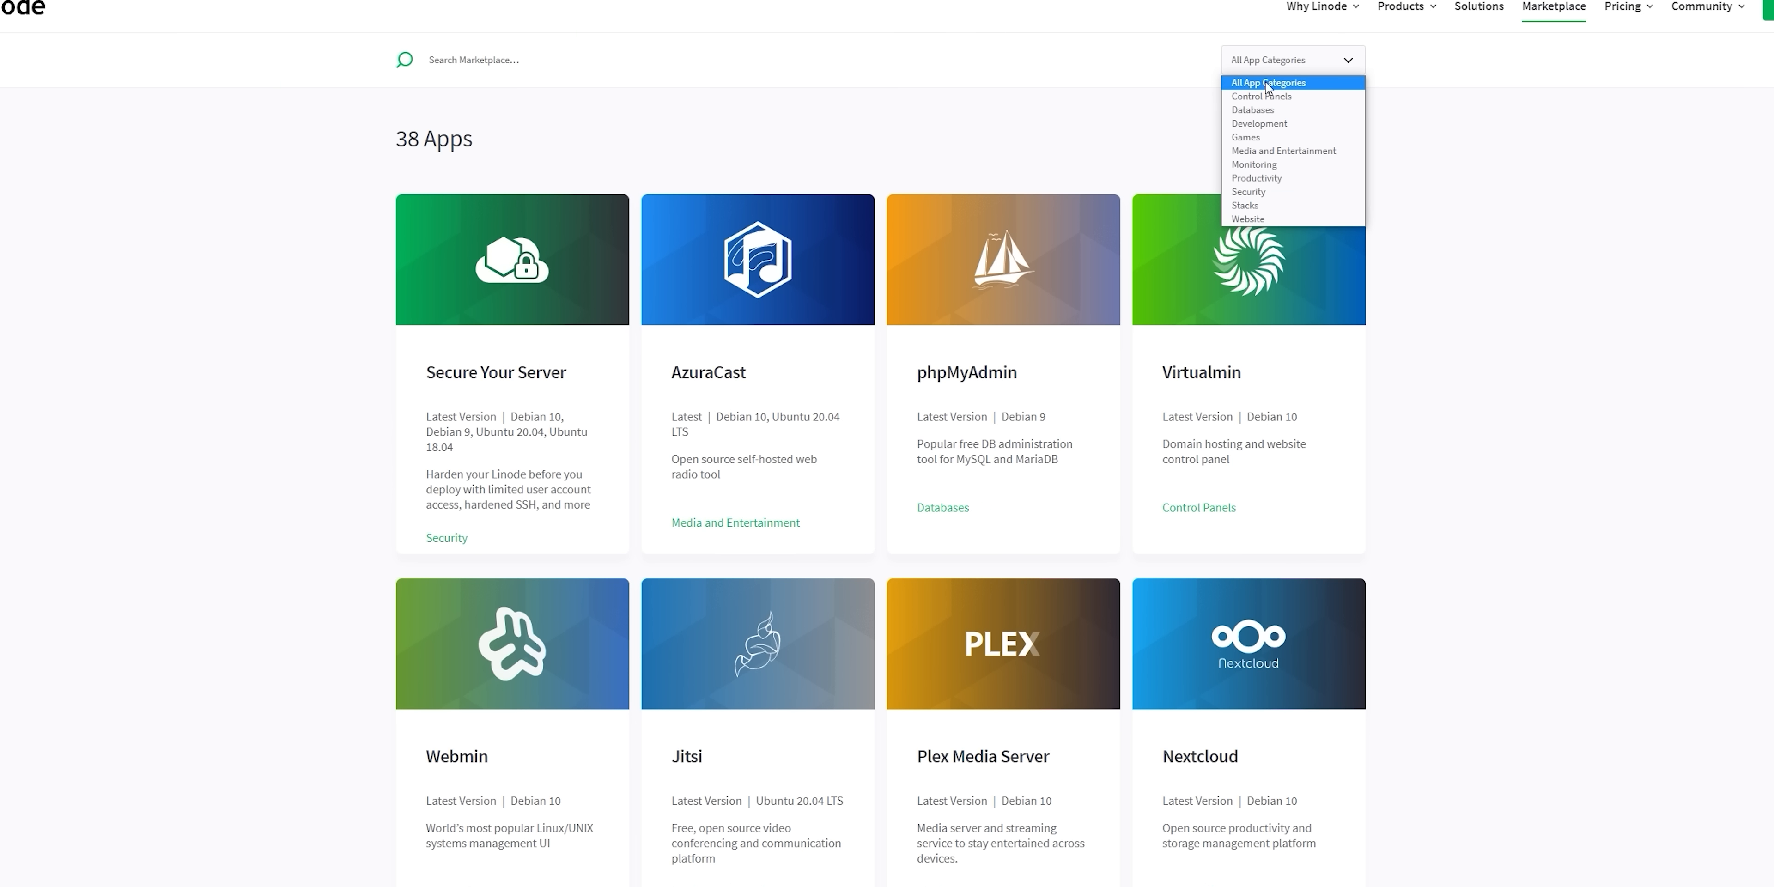
Filter the marketplace by category, reach the OpenVPN app page and highlight its free-service paragraph.
{"action": "left_click", "coordinate": [1245, 138]}
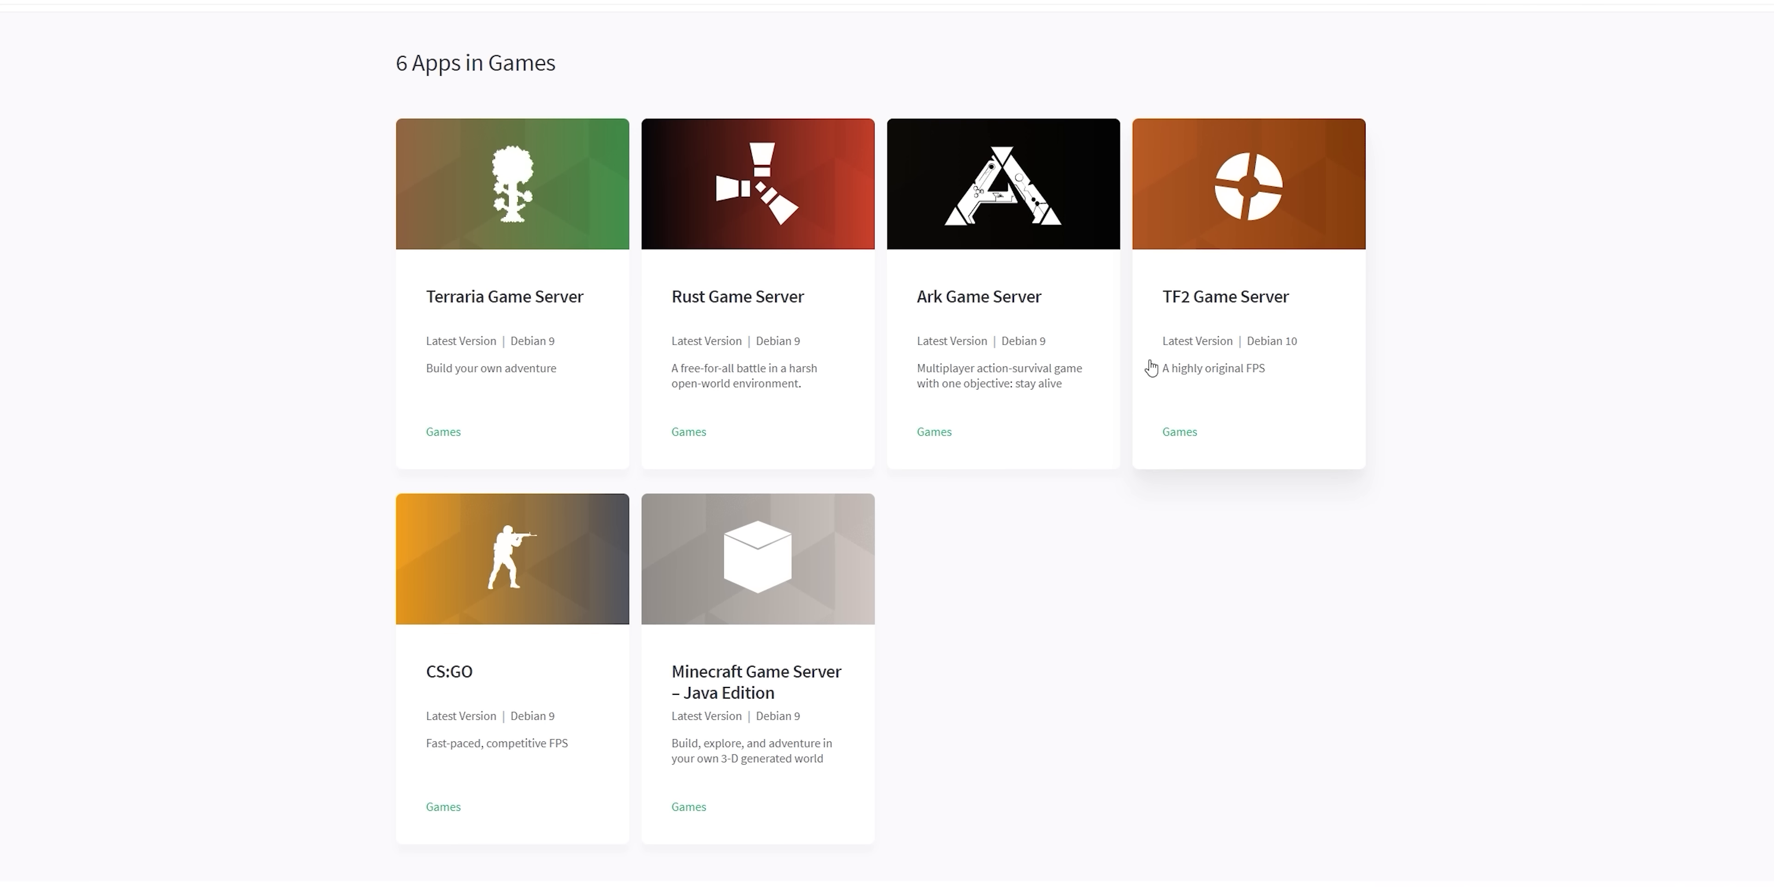
{"action": "mouse_move", "coordinate": [639, 651]}
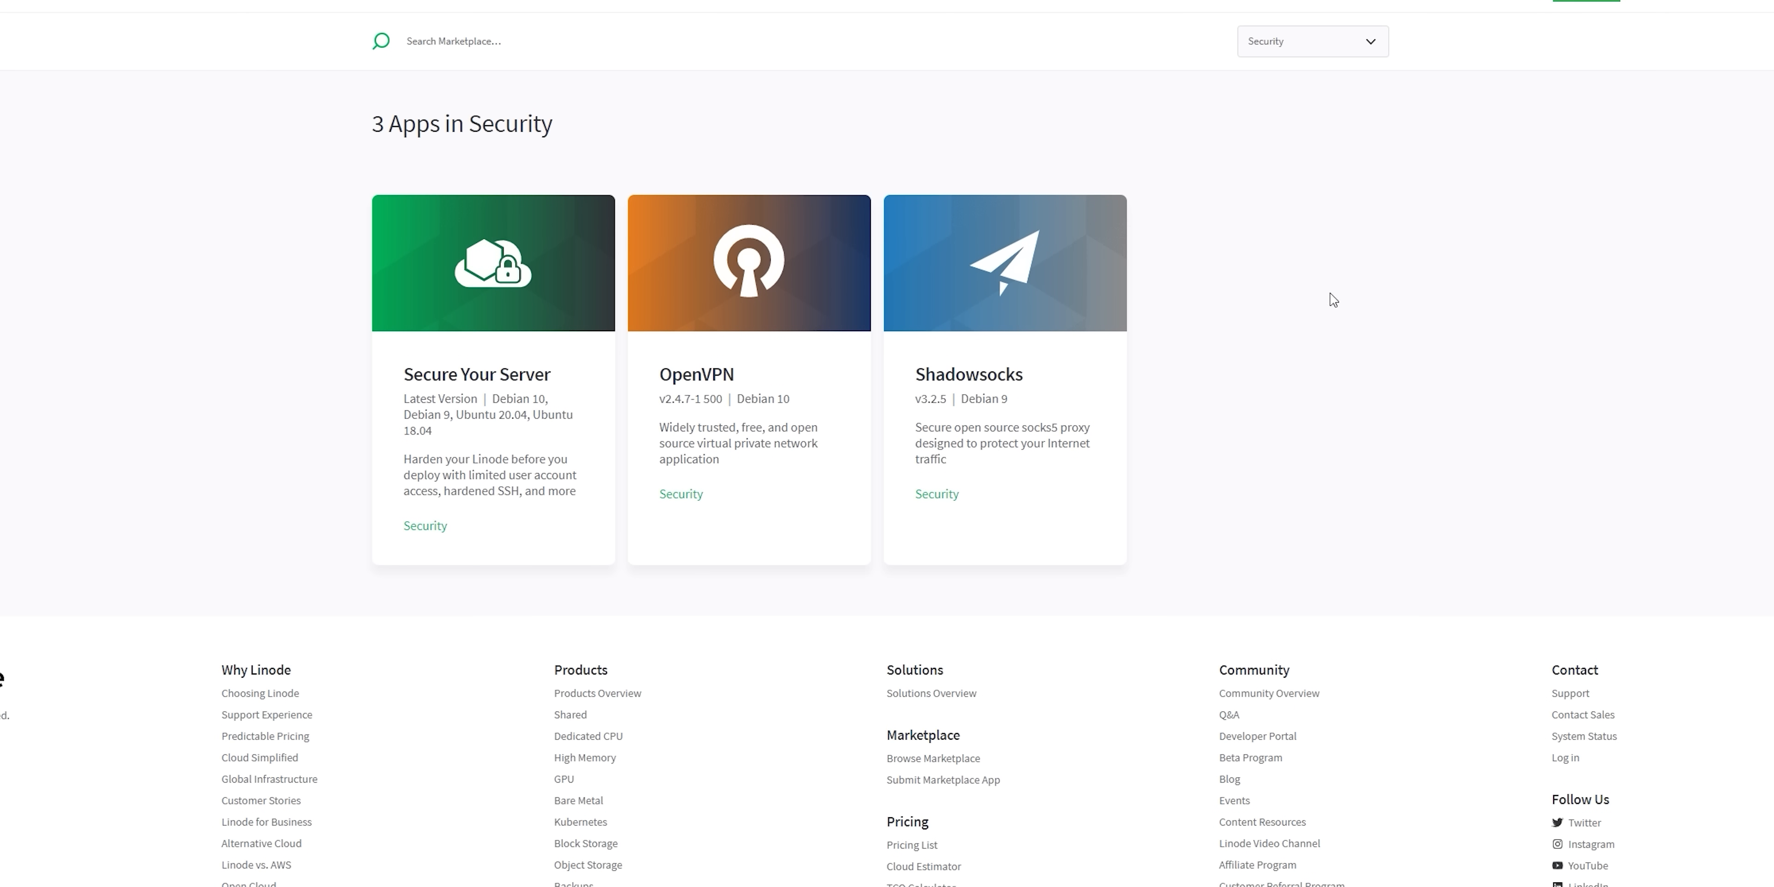
{"action": "mouse_move", "coordinate": [775, 414]}
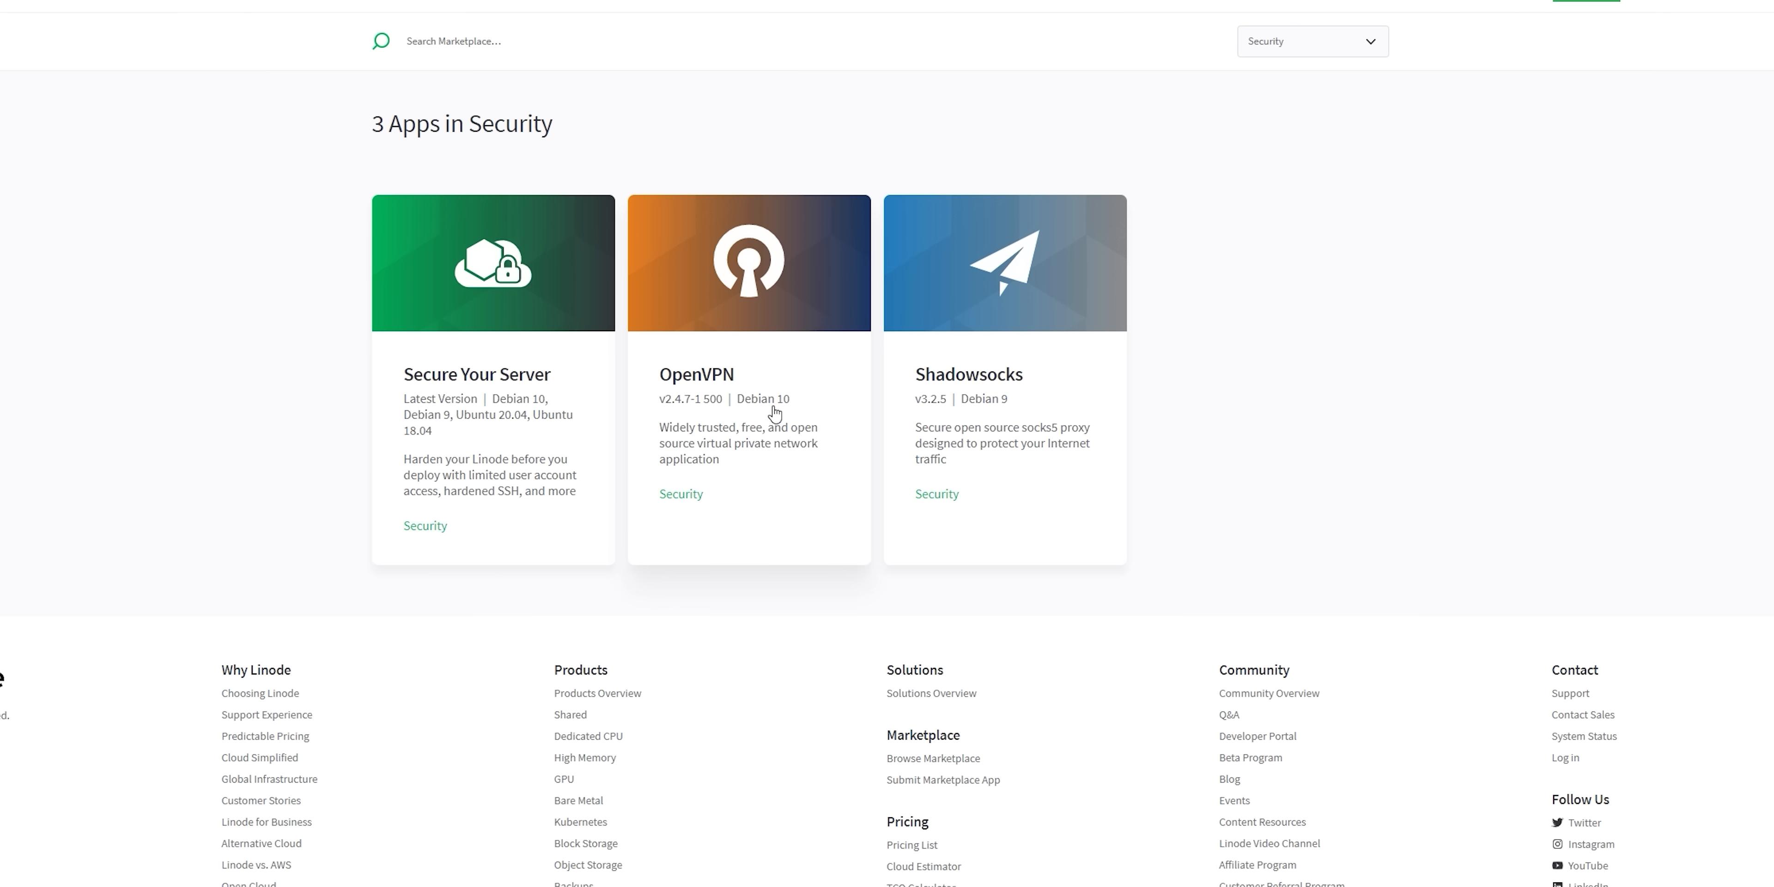
{"action": "mouse_move", "coordinate": [714, 388]}
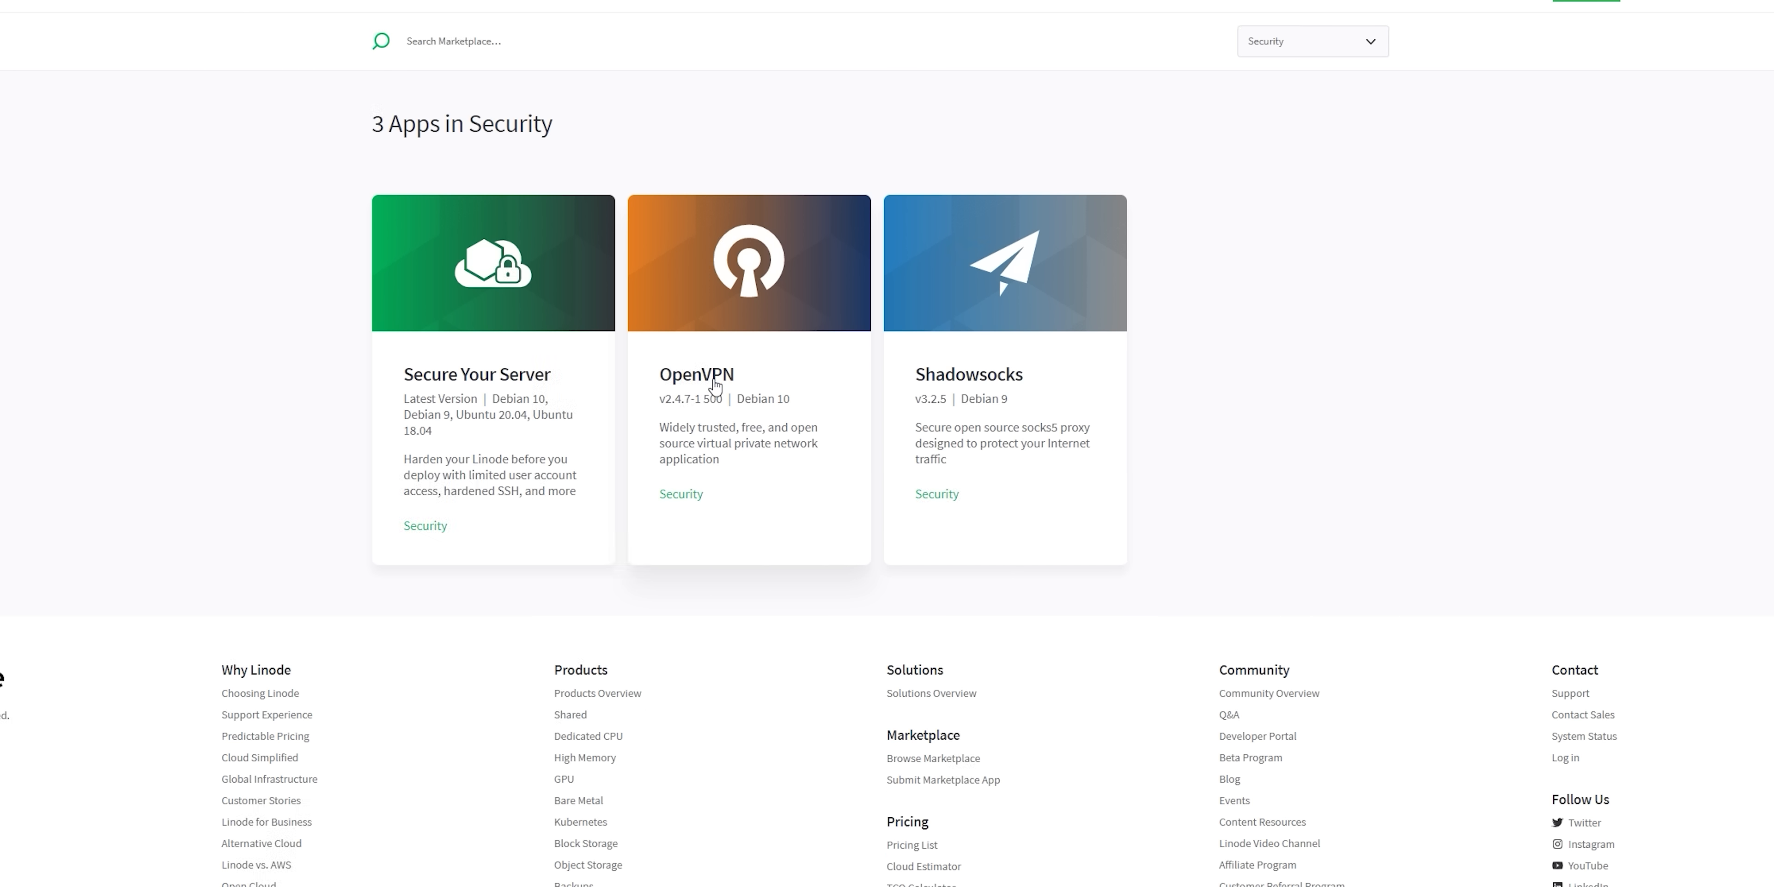
{"action": "left_click", "coordinate": [748, 374]}
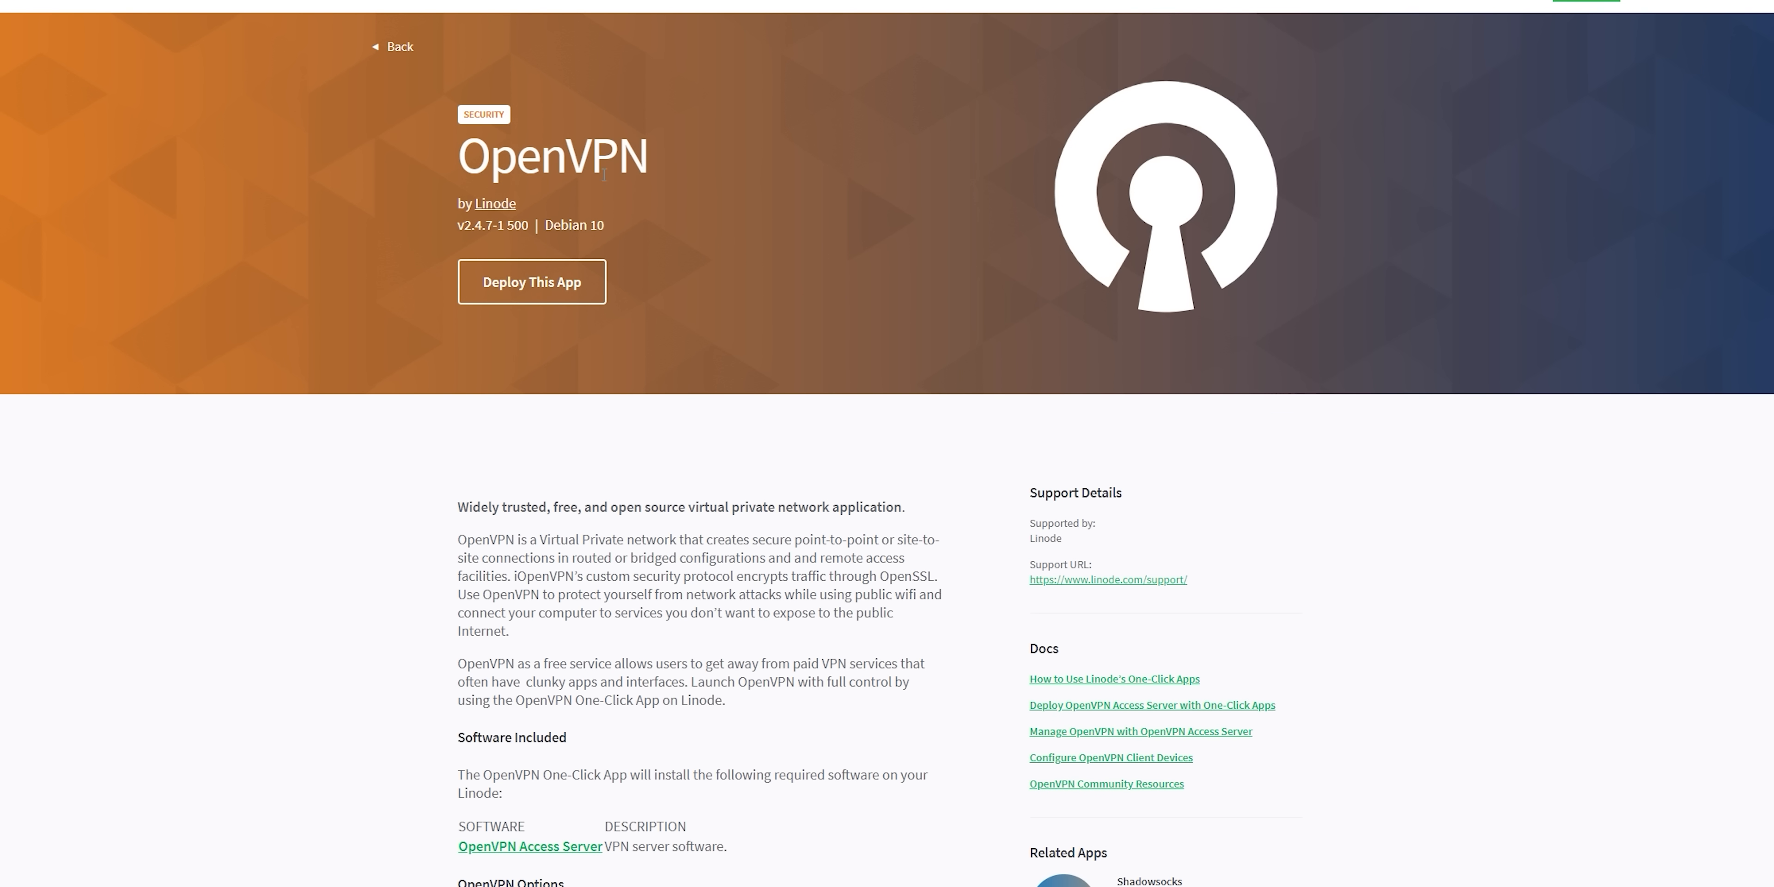
{"action": "scroll", "scroll_direction": "down", "scroll_amount": 3}
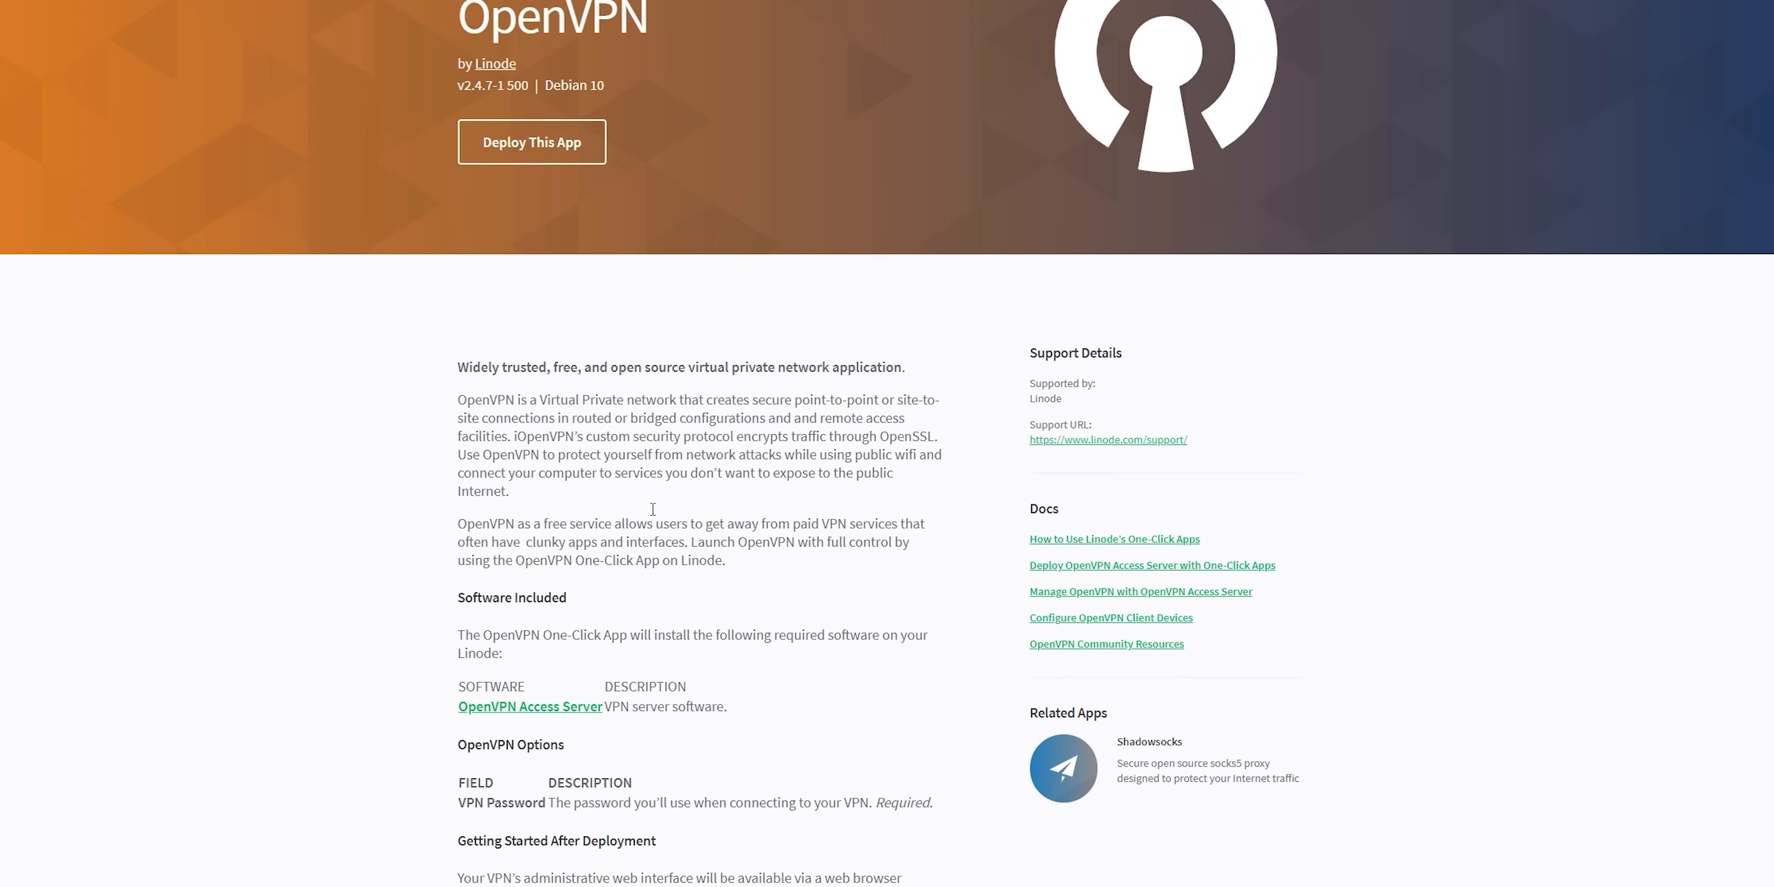
{"action": "scroll", "scroll_direction": "down", "scroll_amount": 3}
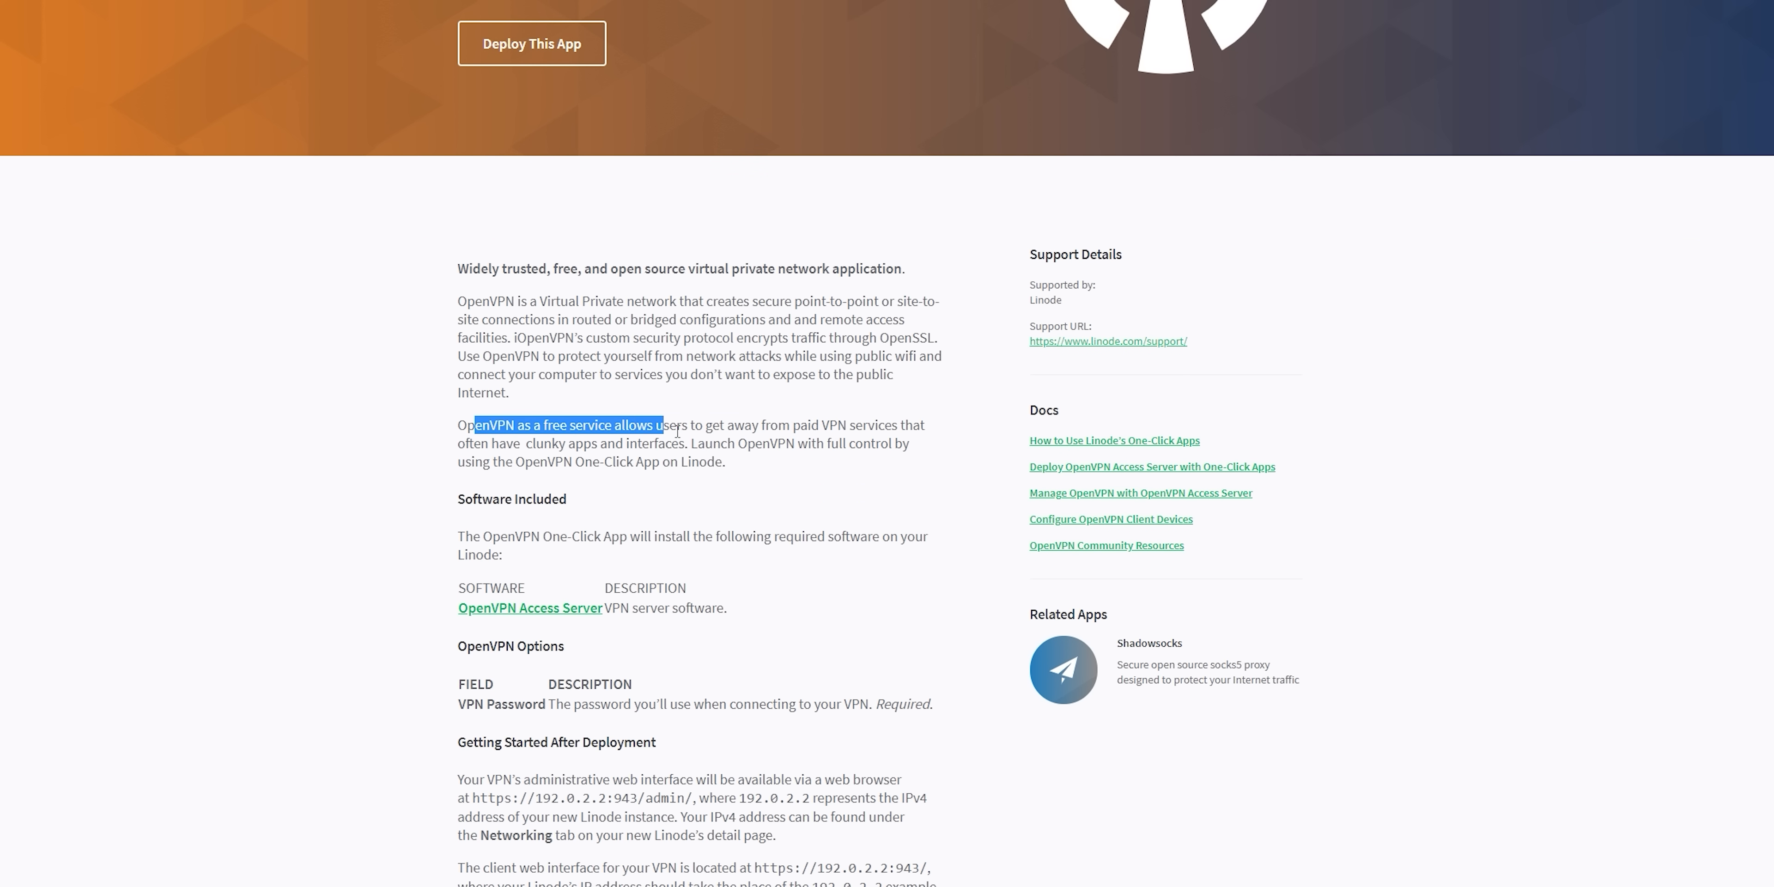
{"action": "left_click_drag", "start_coordinate": [676, 430], "coordinate": [910, 443]}
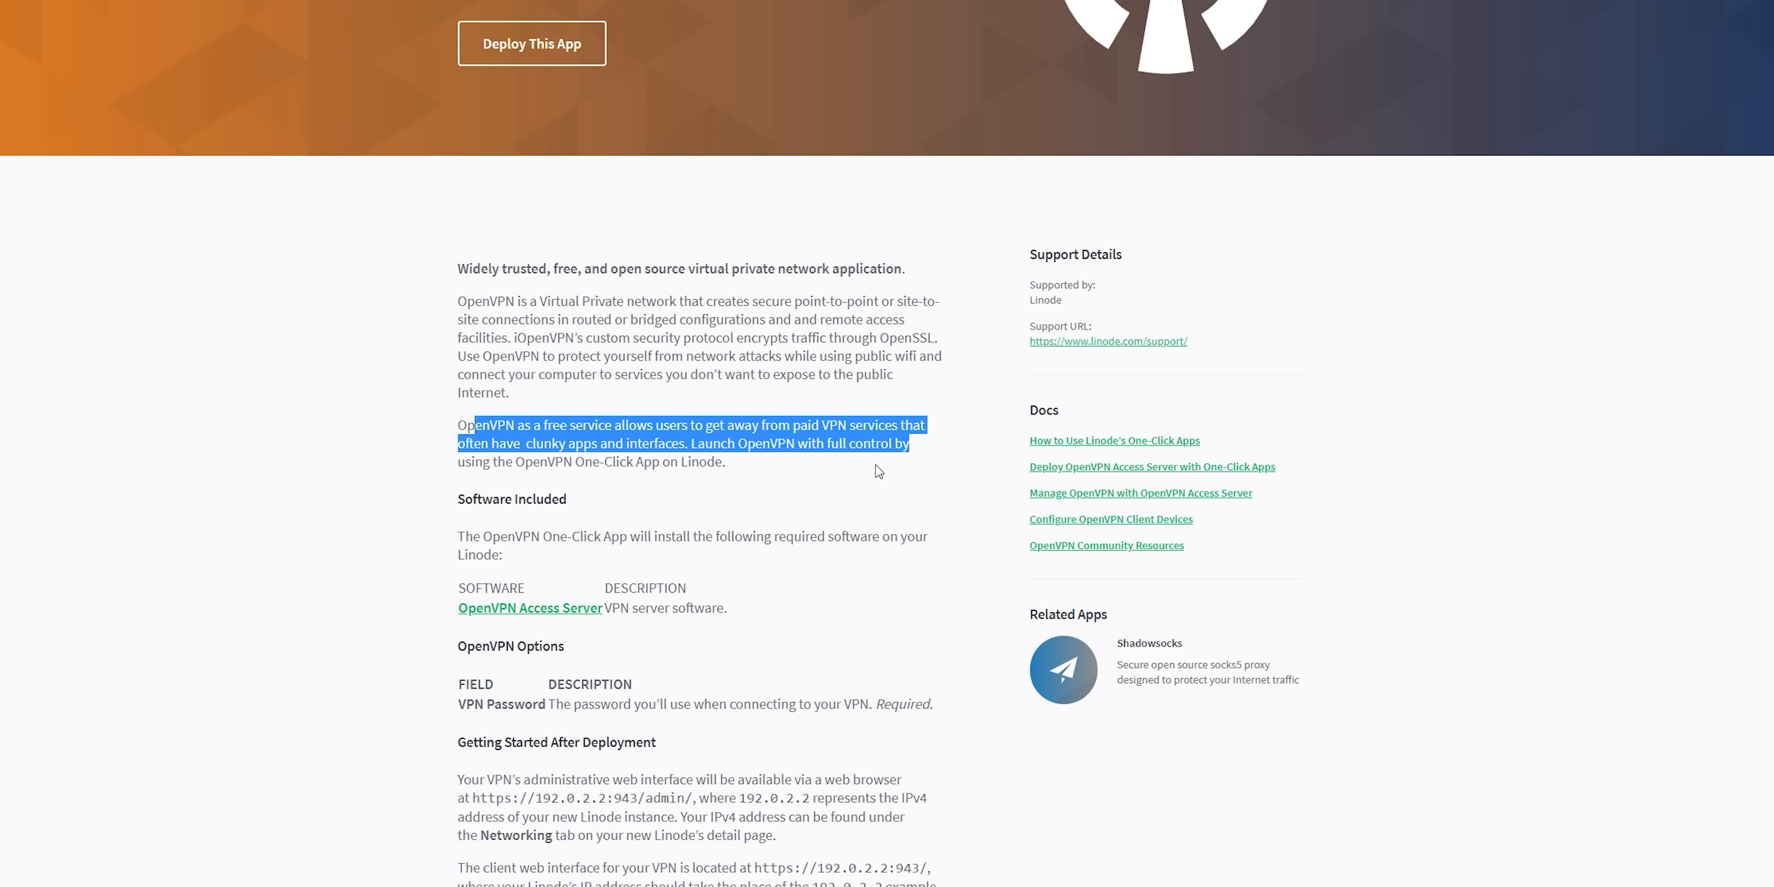
{"action": "left_click", "coordinate": [741, 460]}
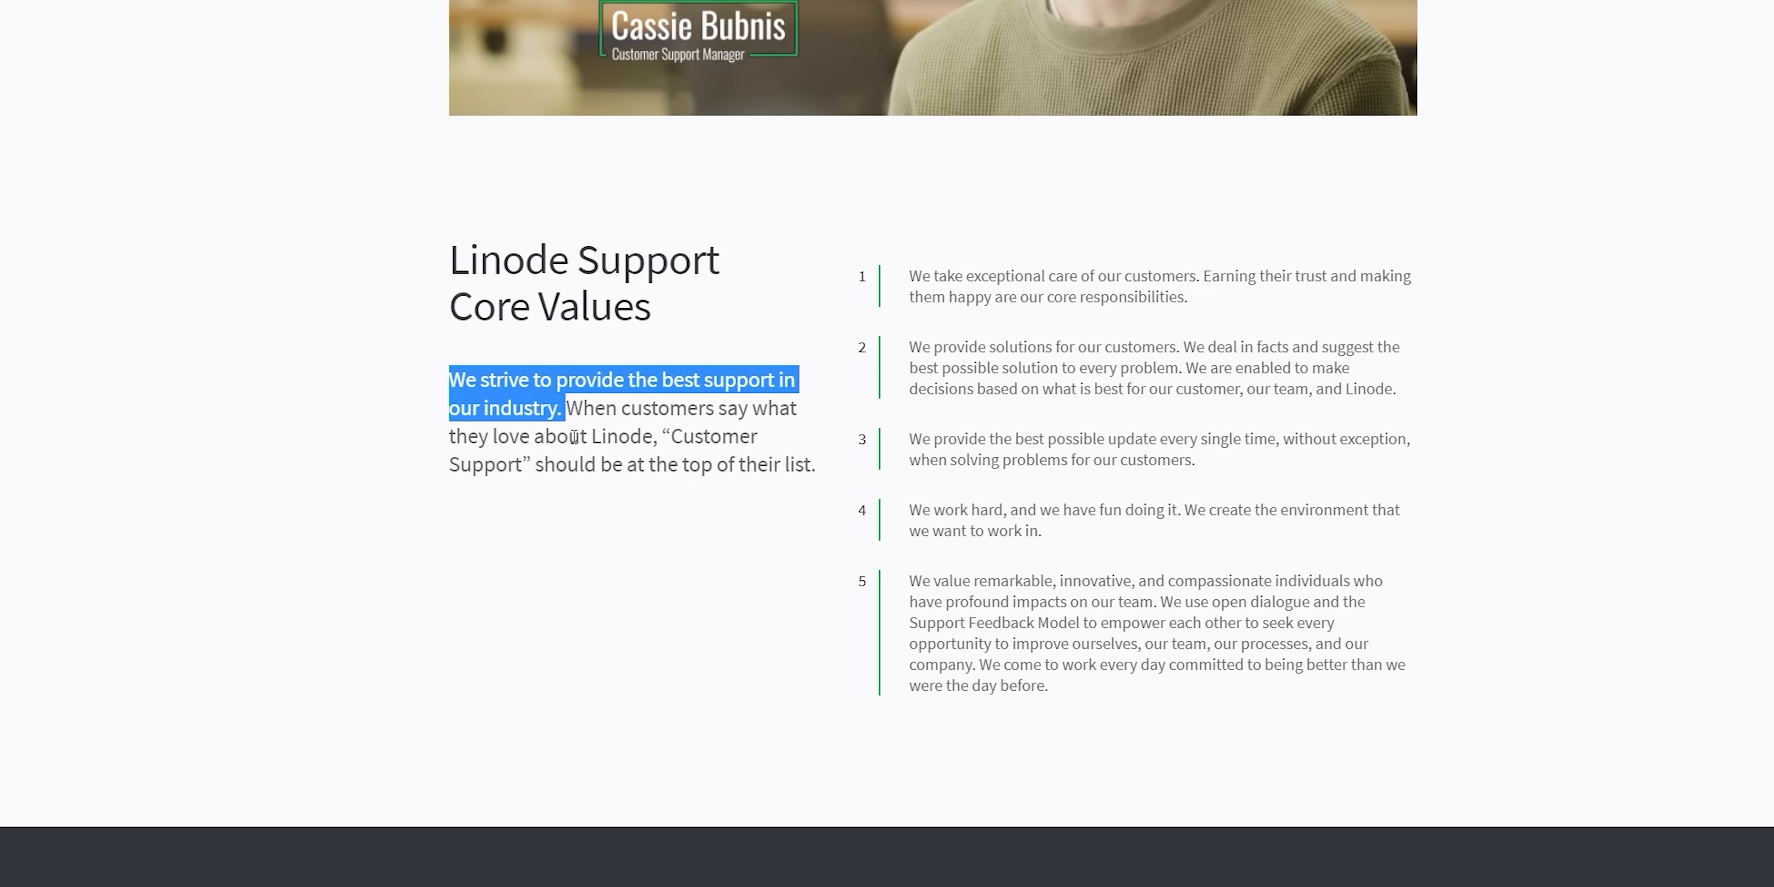
Highlight the phrase 'no tiers and no hand-offs' in the support experience intro.
{"action": "scroll", "scroll_direction": "up", "scroll_amount": 3}
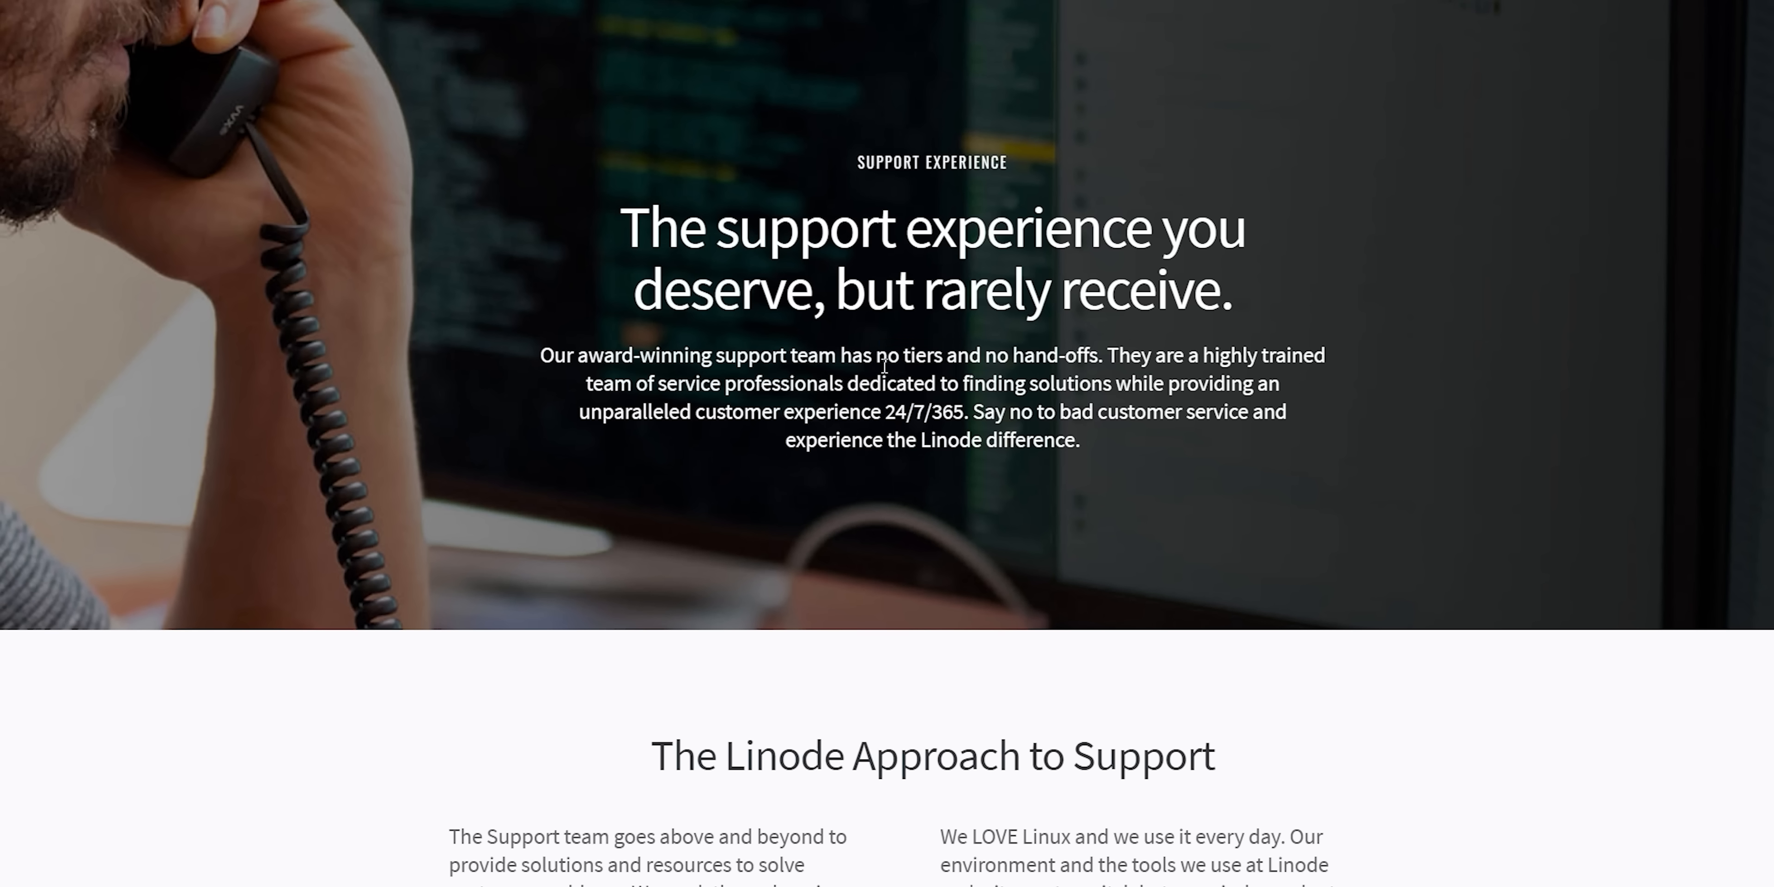
{"action": "left_click_drag", "start_coordinate": [875, 354], "coordinate": [1098, 354]}
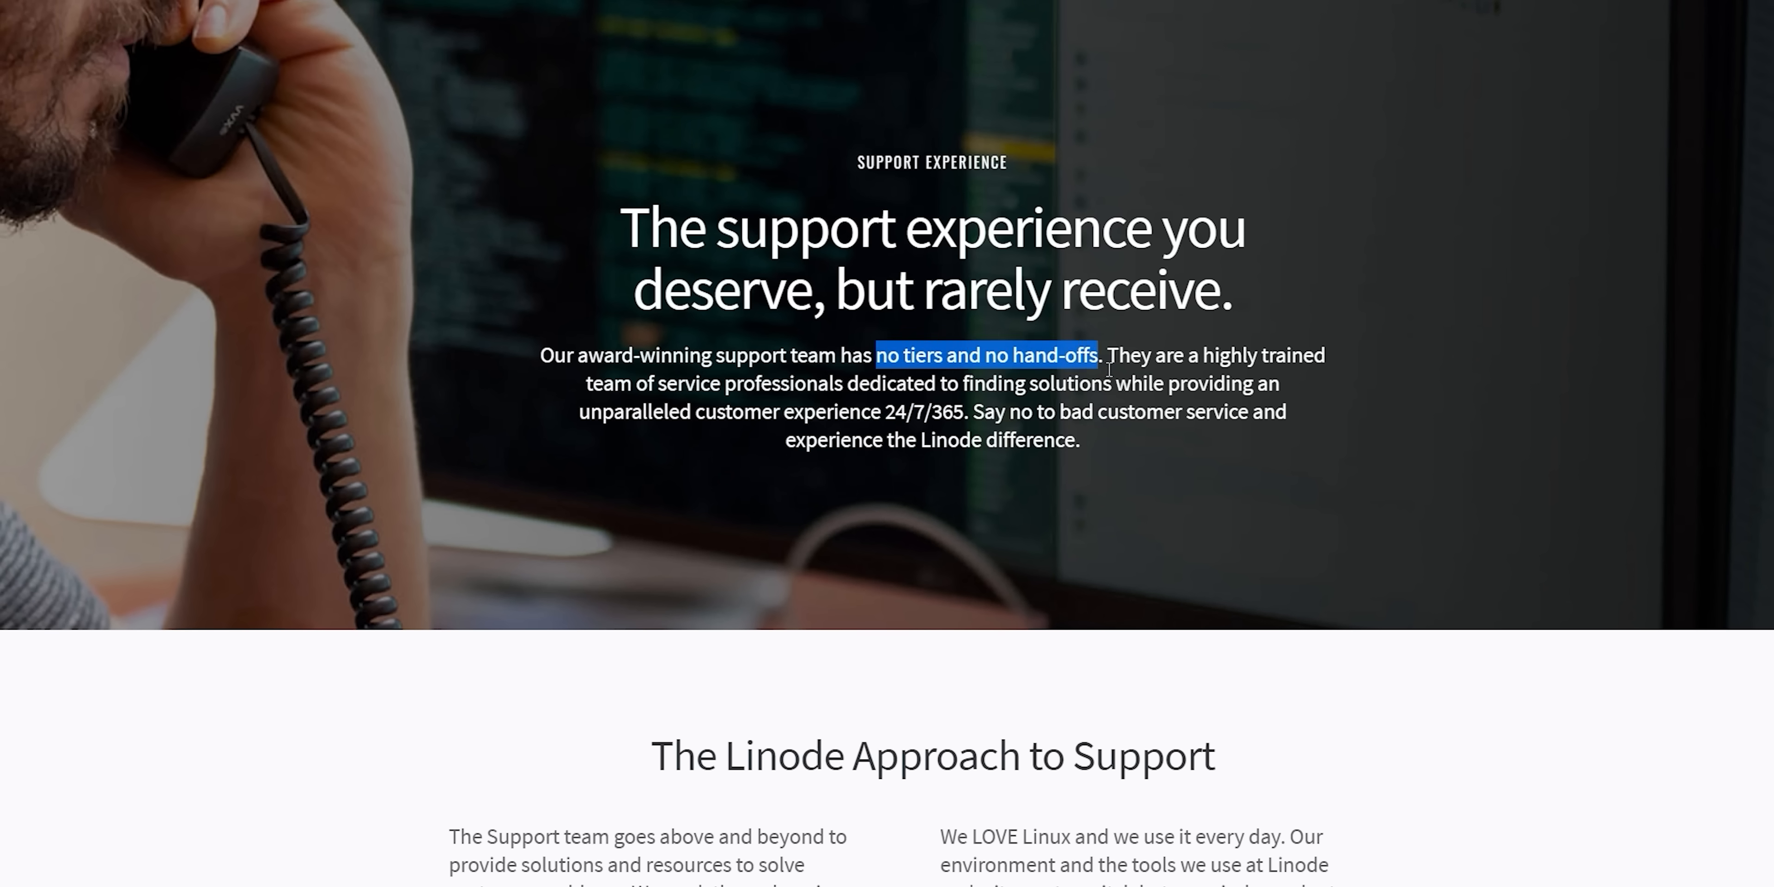
{"action": "mouse_move", "coordinate": [729, 428]}
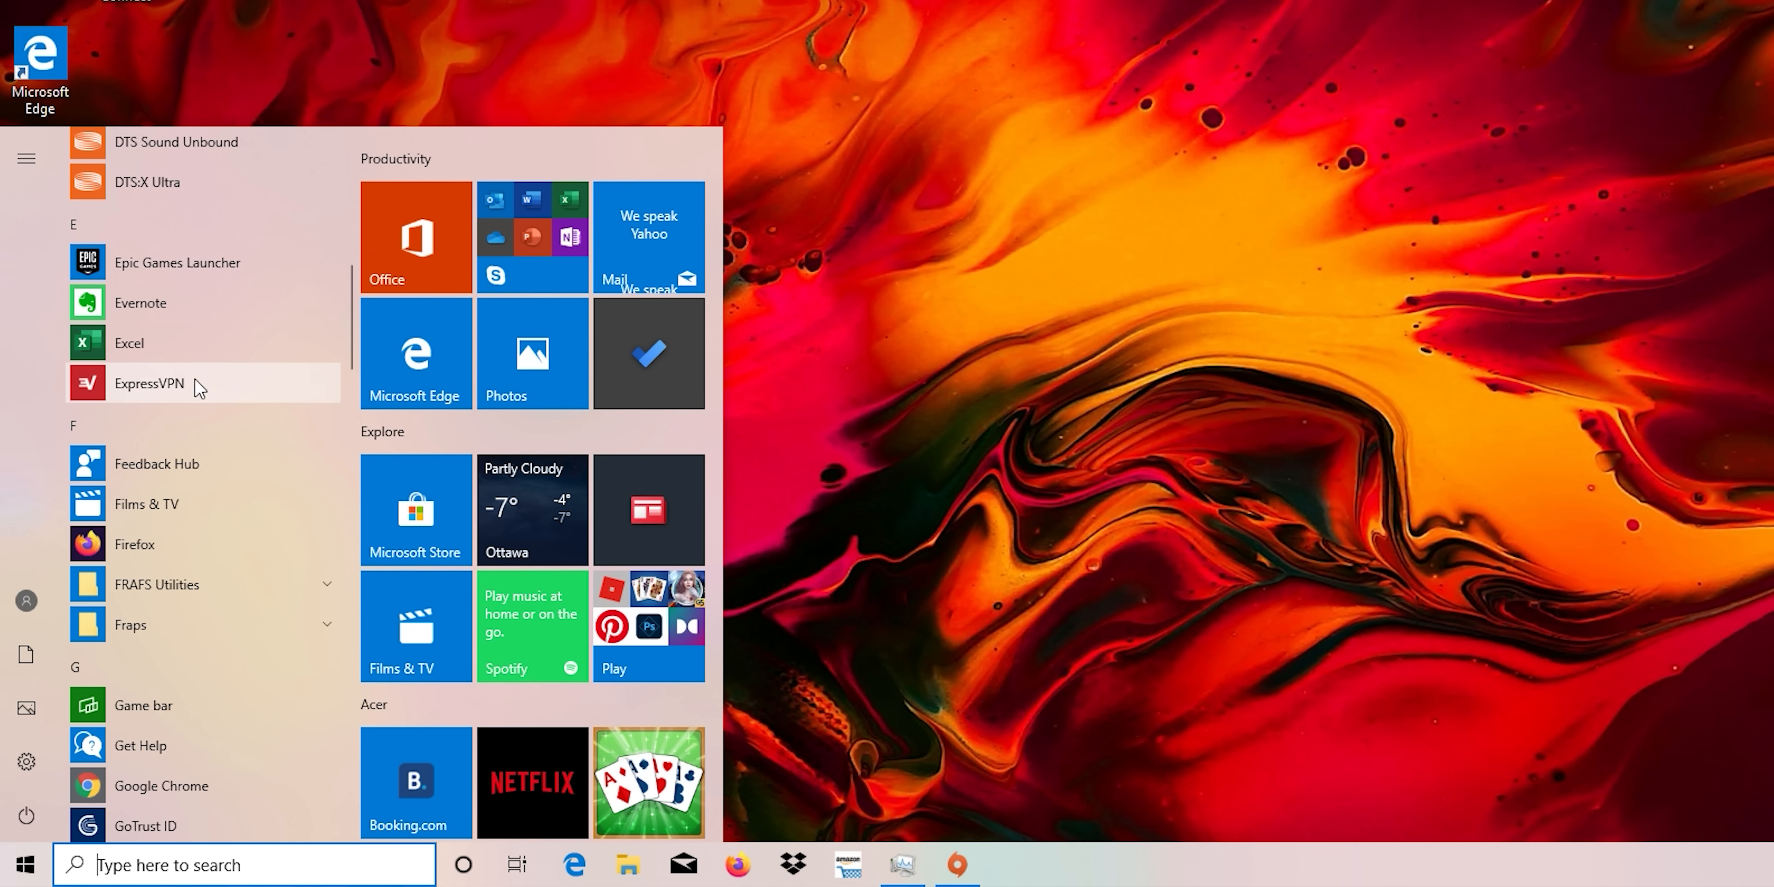
Browse the Start menu app list and answer the Norton Security UAC prompt.
{"action": "scroll", "scroll_direction": "down", "scroll_amount": 3}
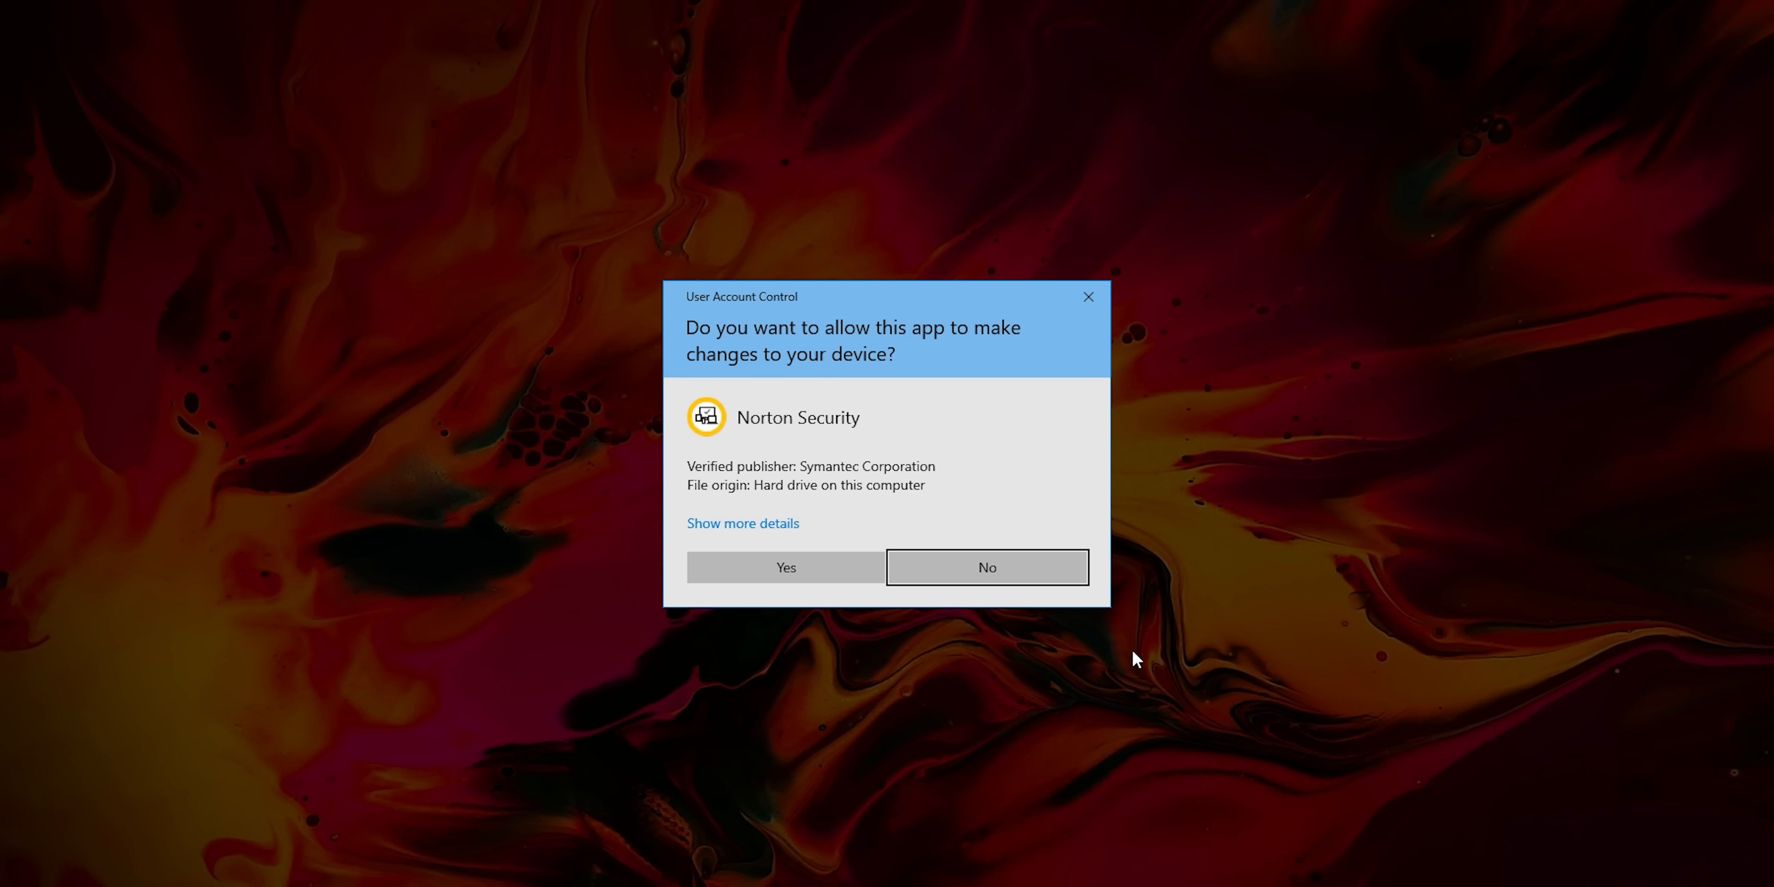
{"action": "left_click", "coordinate": [784, 566]}
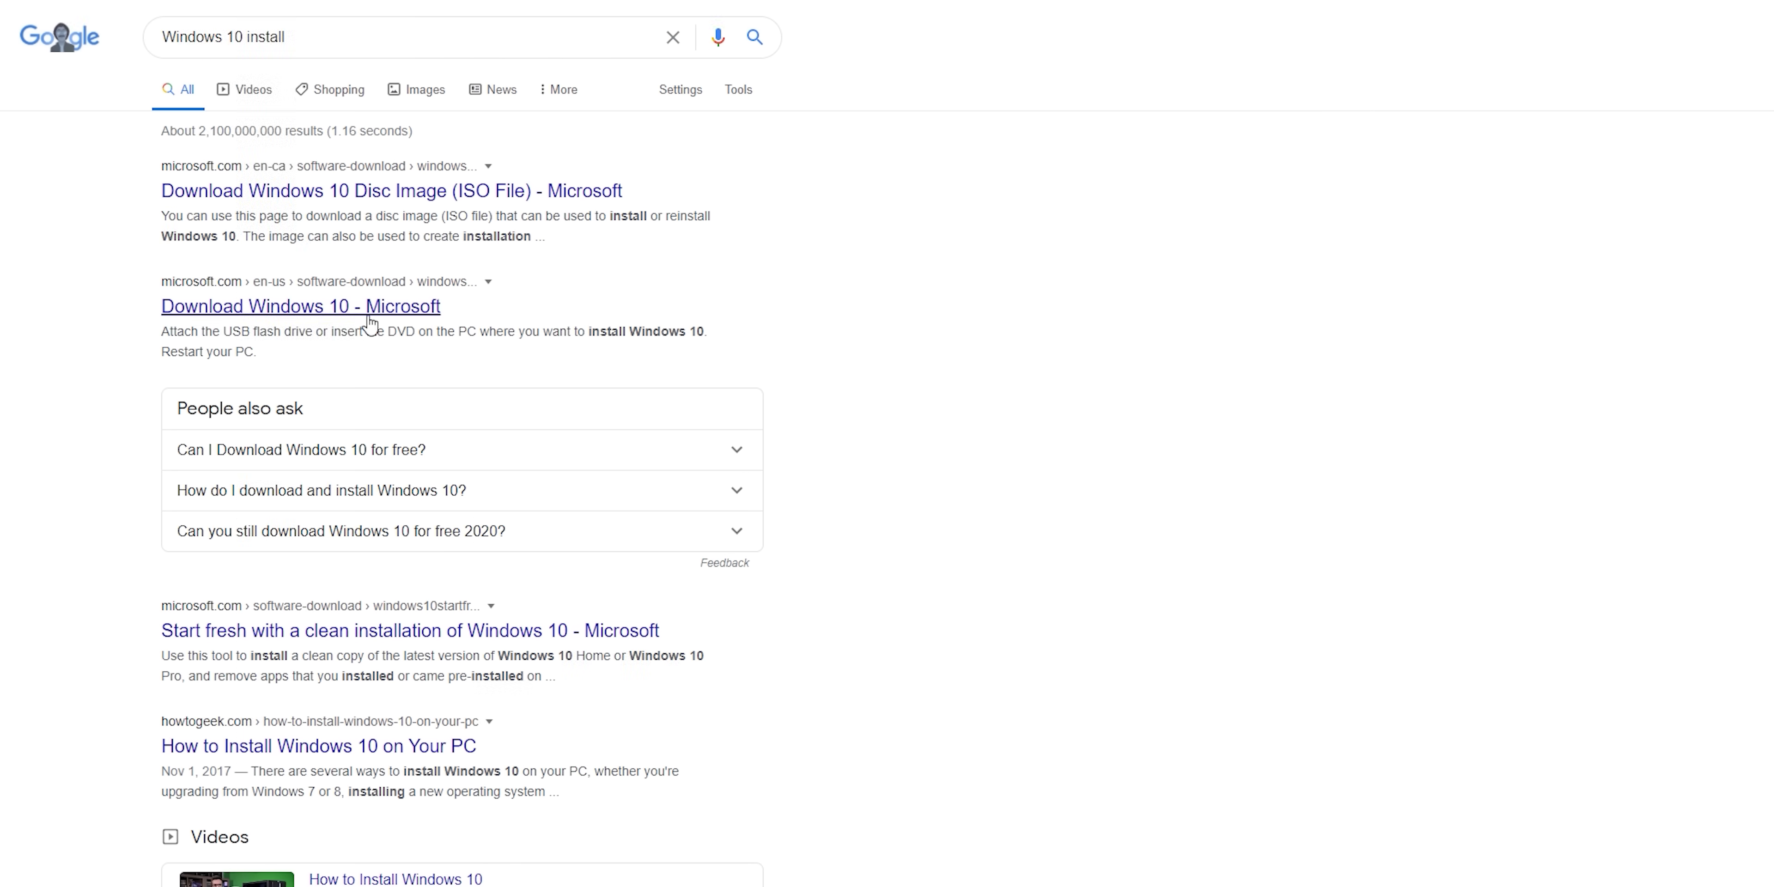
Go to the 'Download Windows 10 - Microsoft' result from the search page.
{"action": "left_click", "coordinate": [299, 305]}
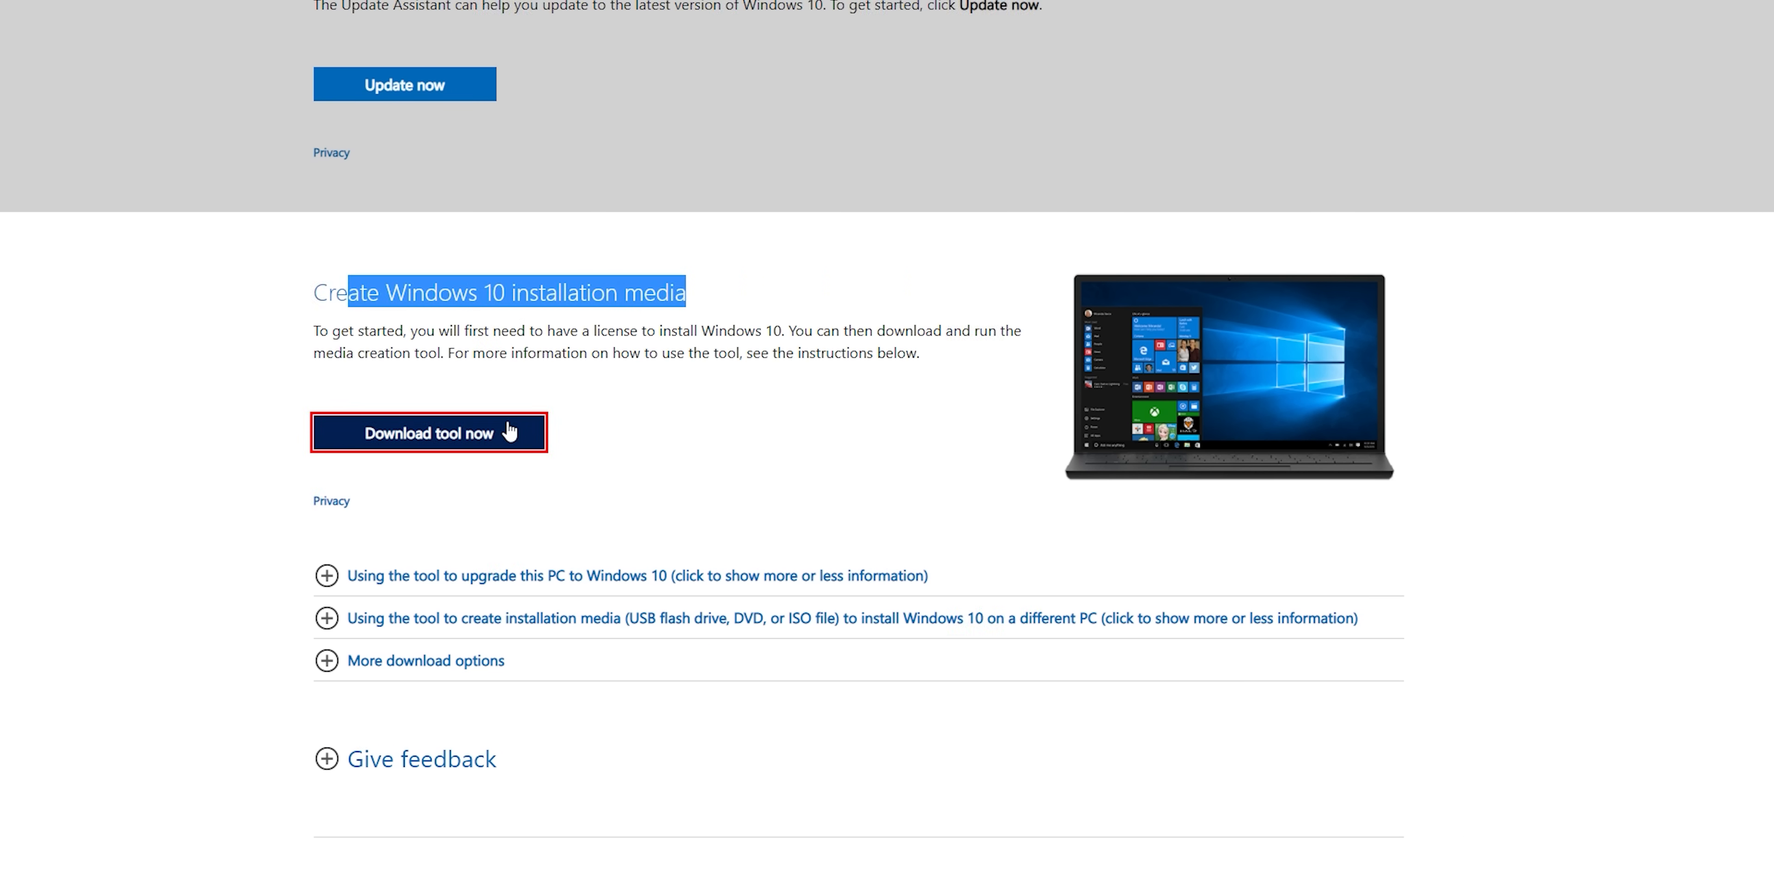
{"action": "mouse_move", "coordinate": [611, 346]}
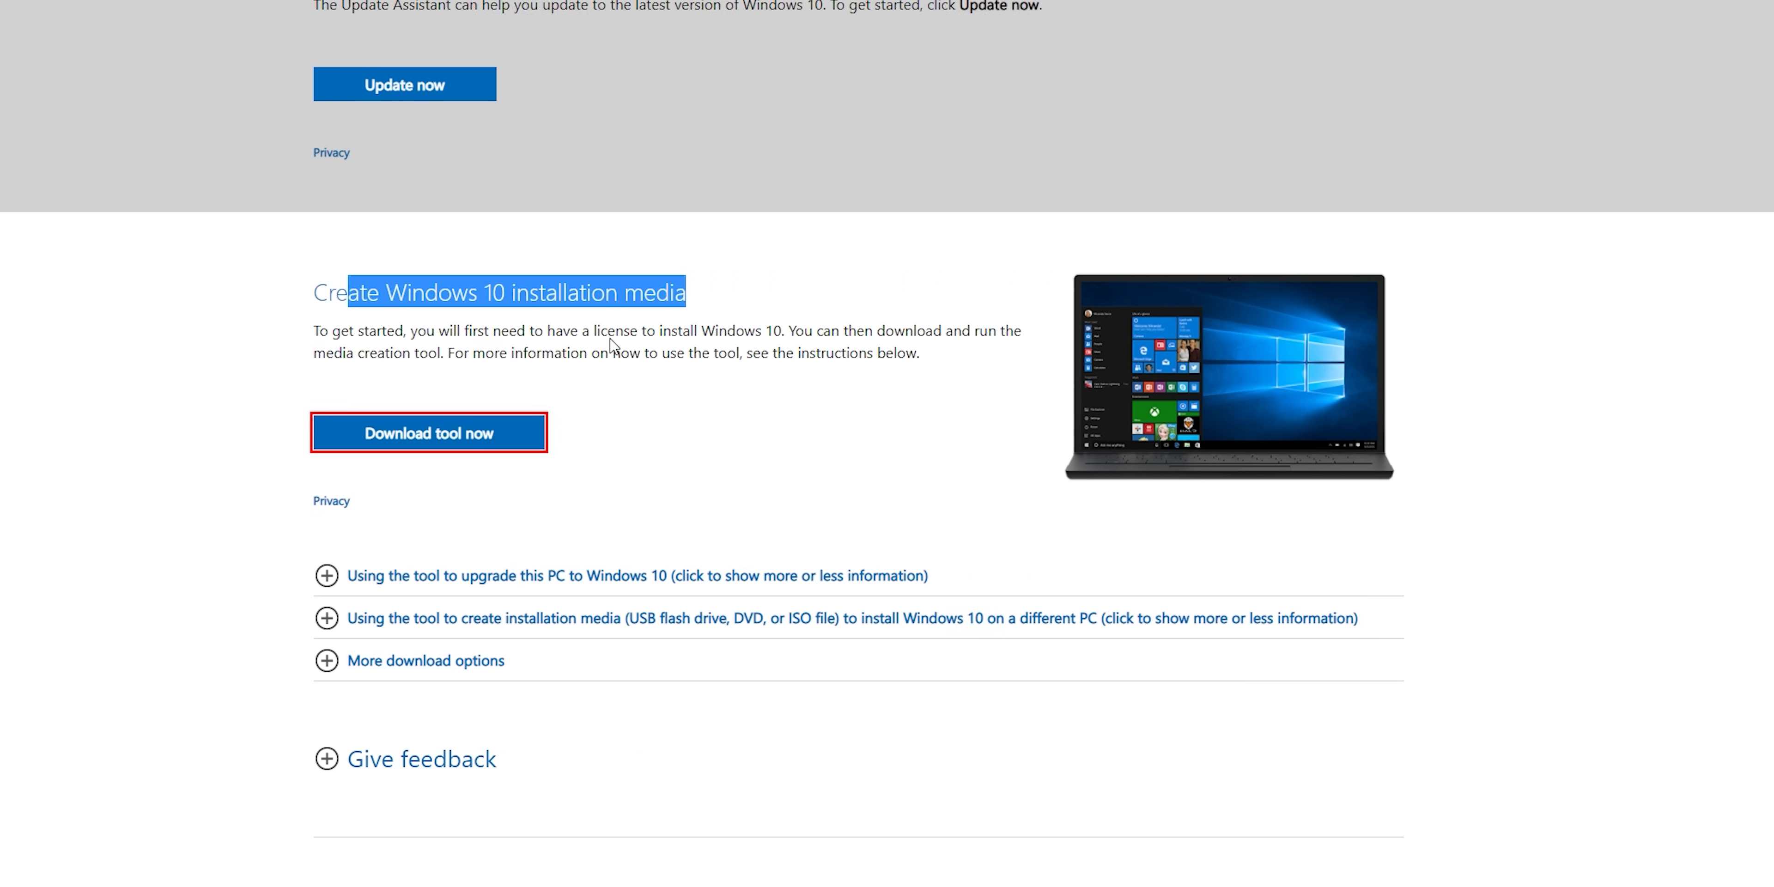
Launch the tool, choose installation media for another PC, untick recommended options and select 64-bit (x64).
{"action": "left_click", "coordinate": [428, 433]}
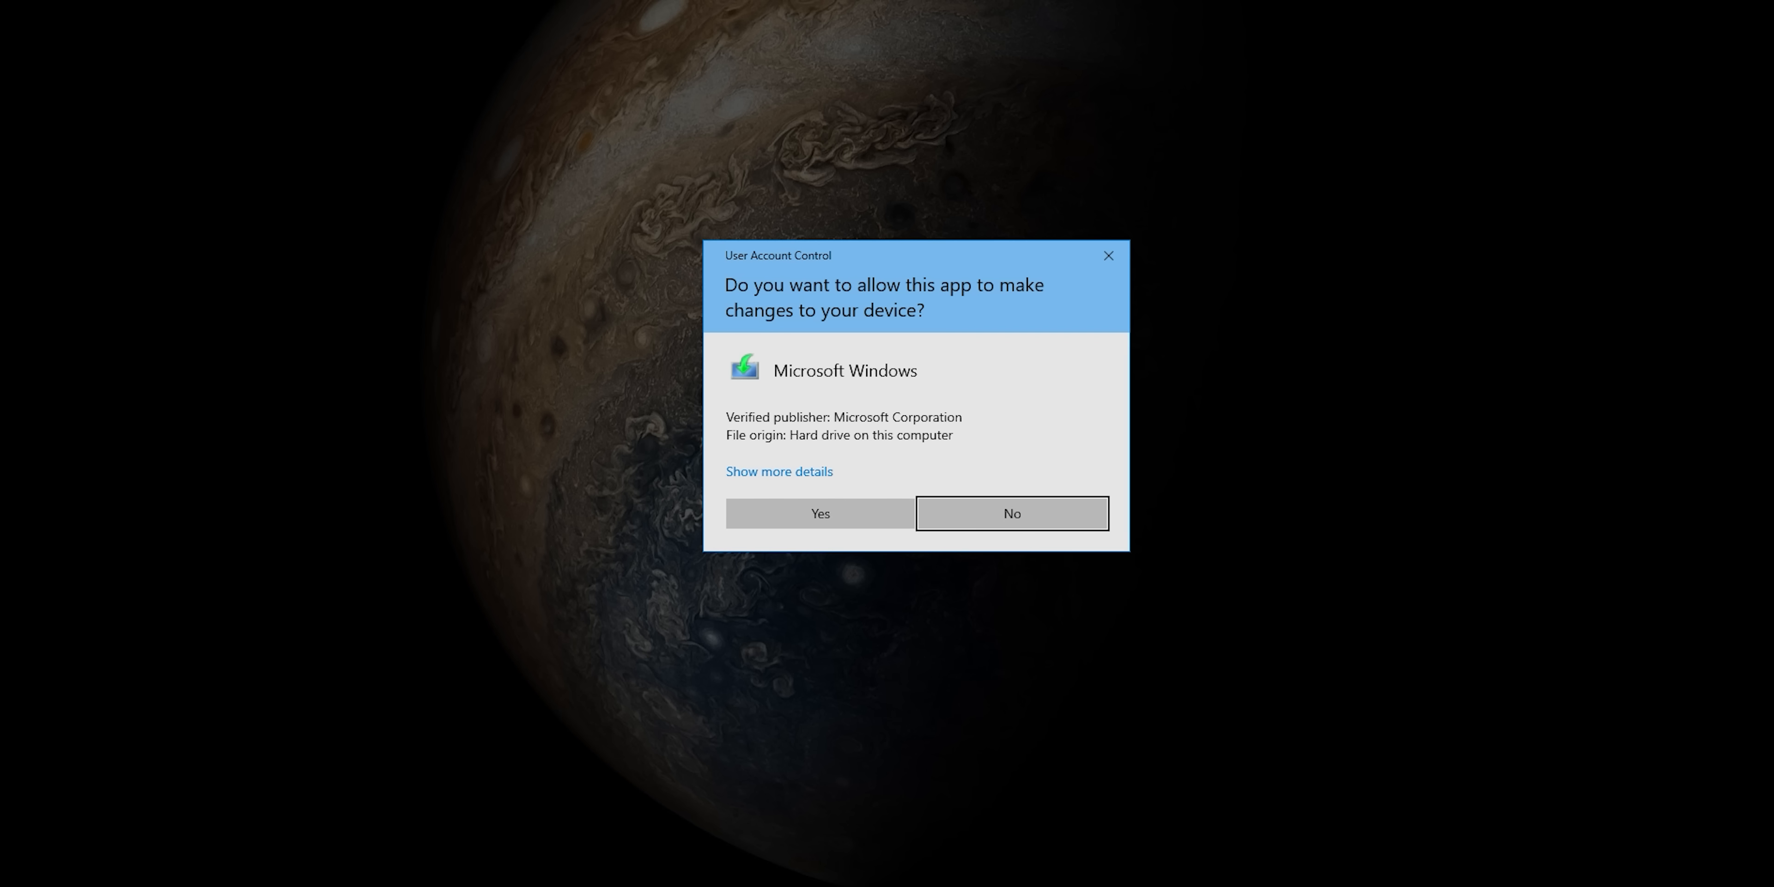
{"action": "left_click", "coordinate": [820, 513]}
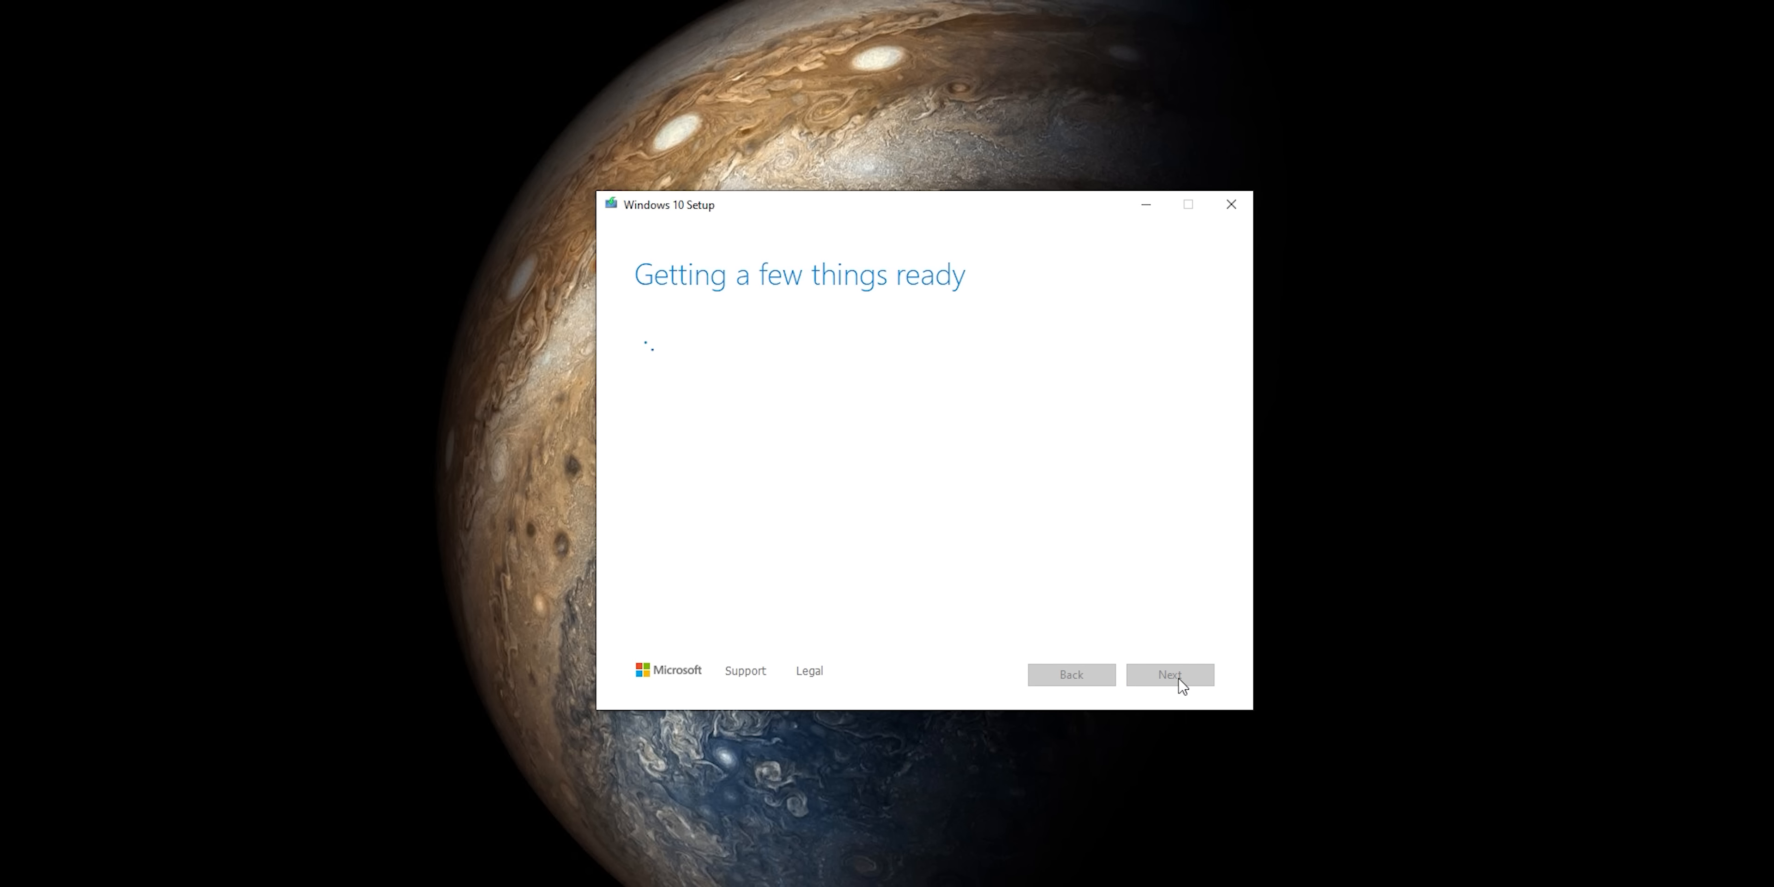
{"action": "mouse_move", "coordinate": [1025, 417]}
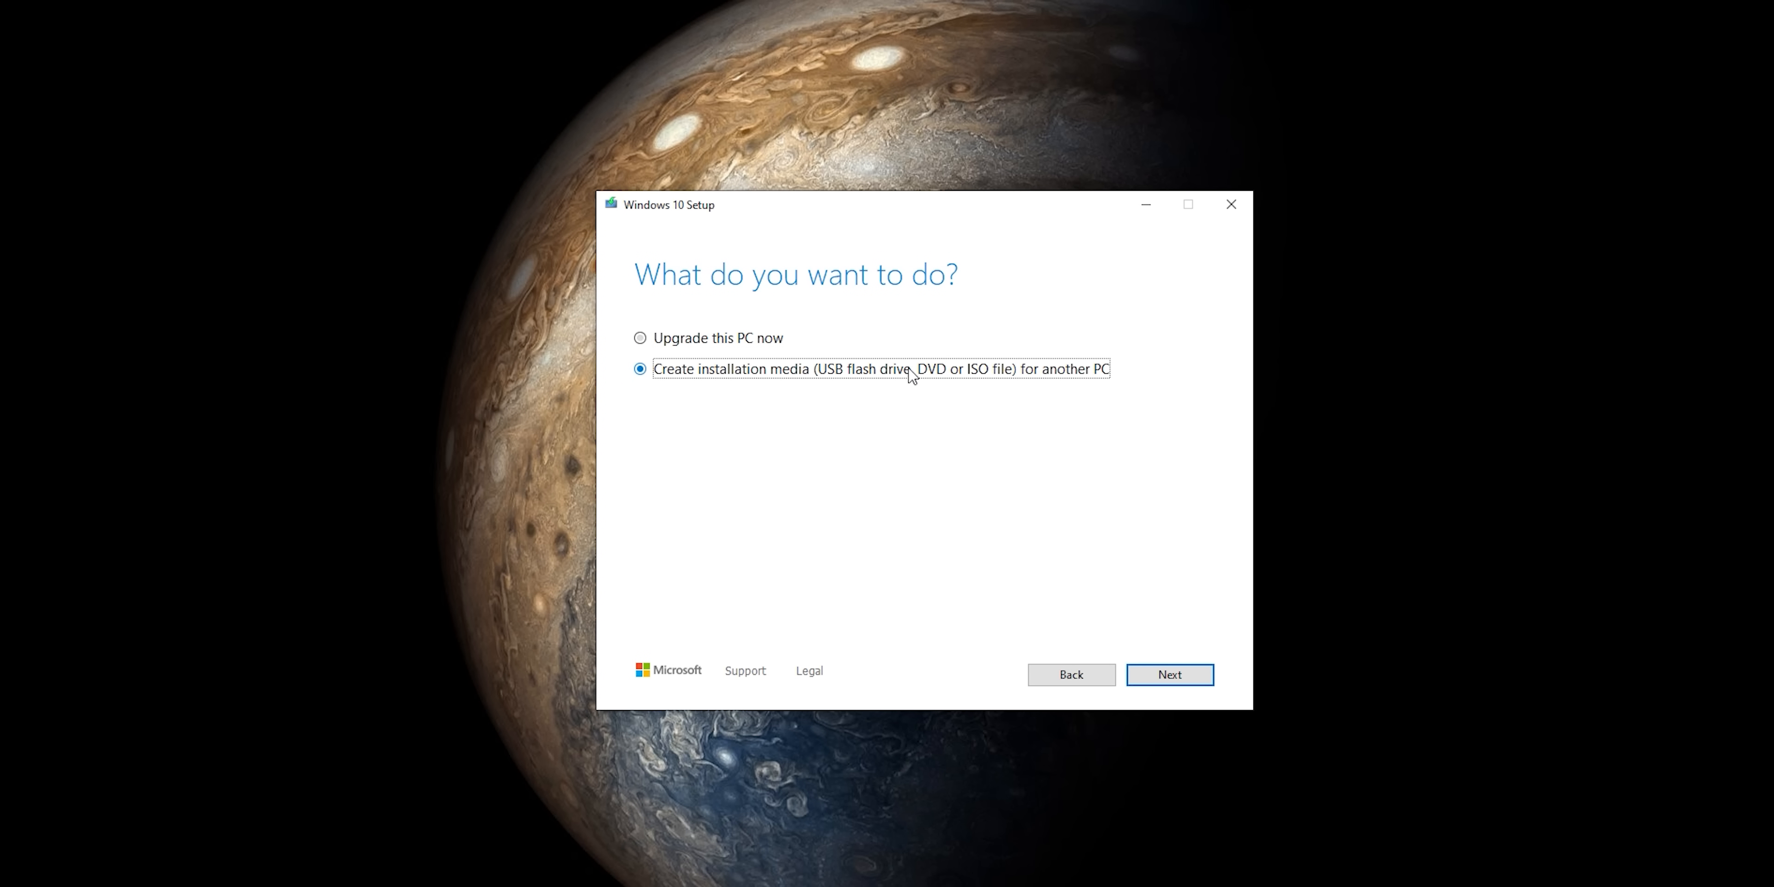
{"action": "left_click", "coordinate": [1168, 674]}
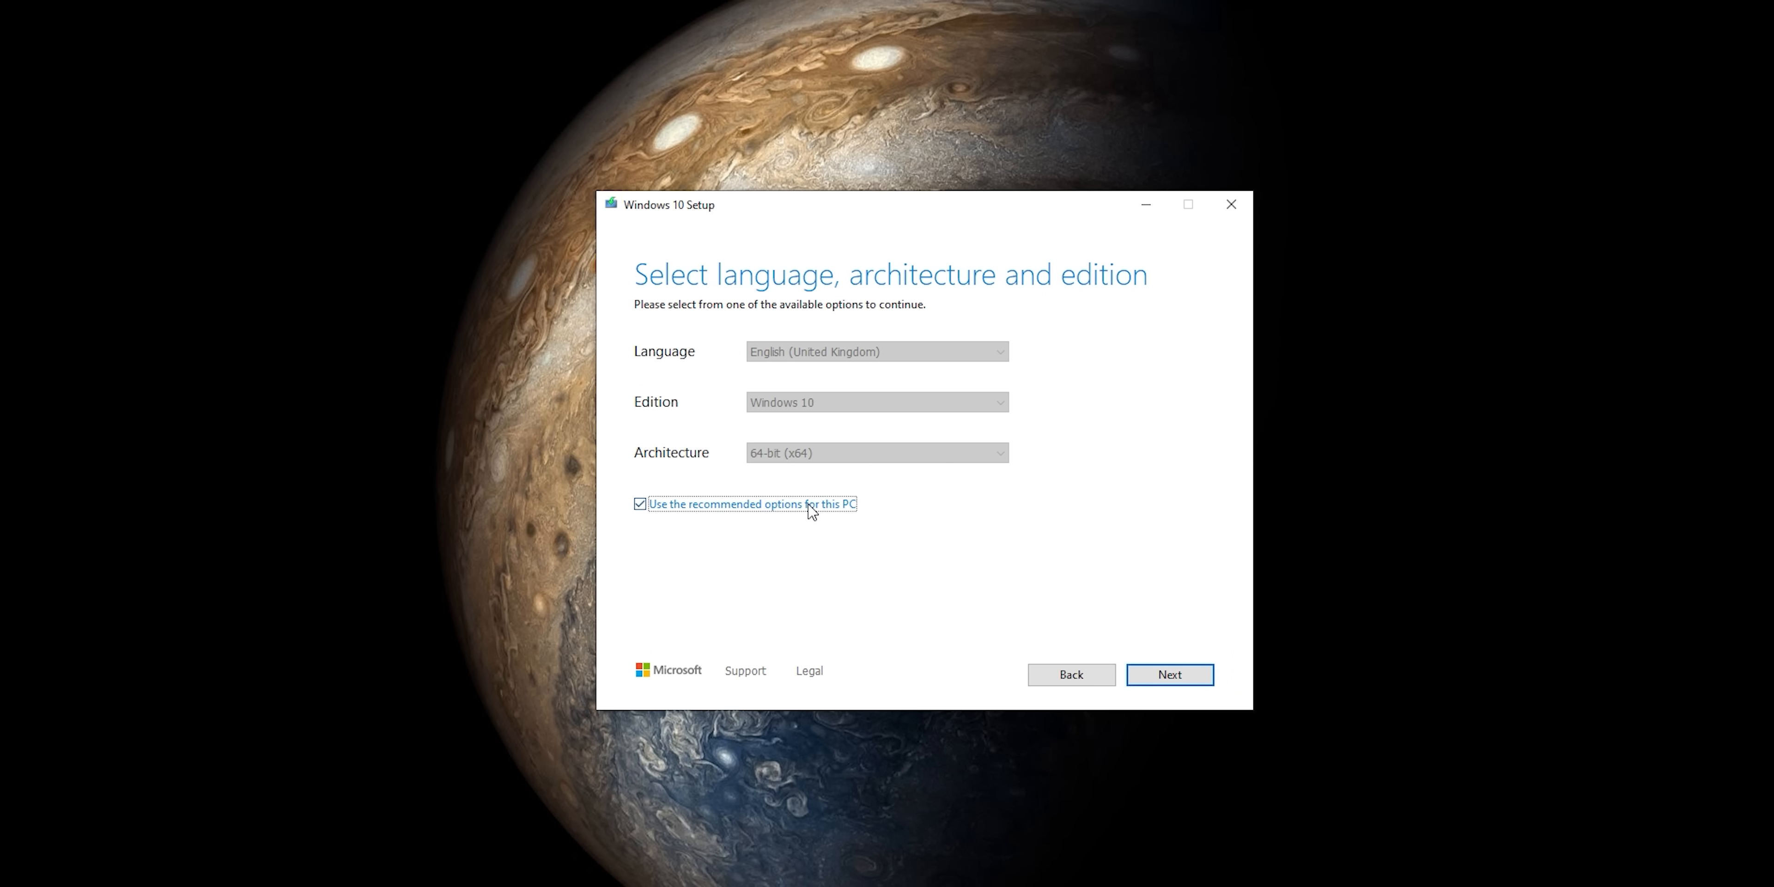
{"action": "mouse_move", "coordinate": [733, 517]}
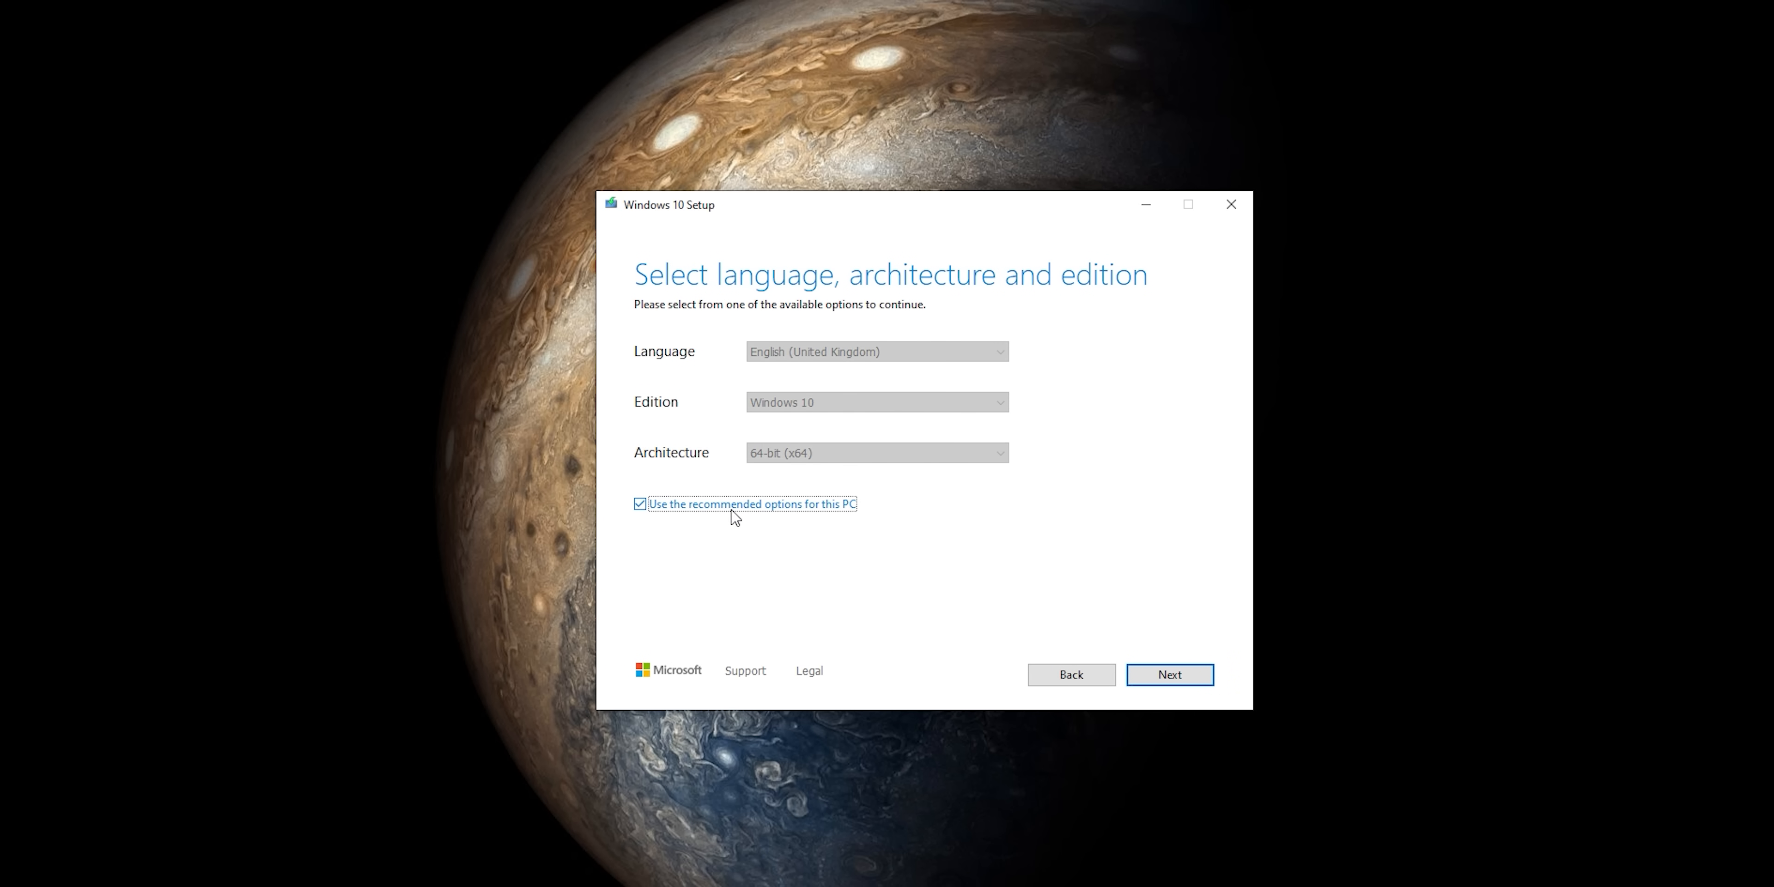
{"action": "left_click", "coordinate": [640, 503]}
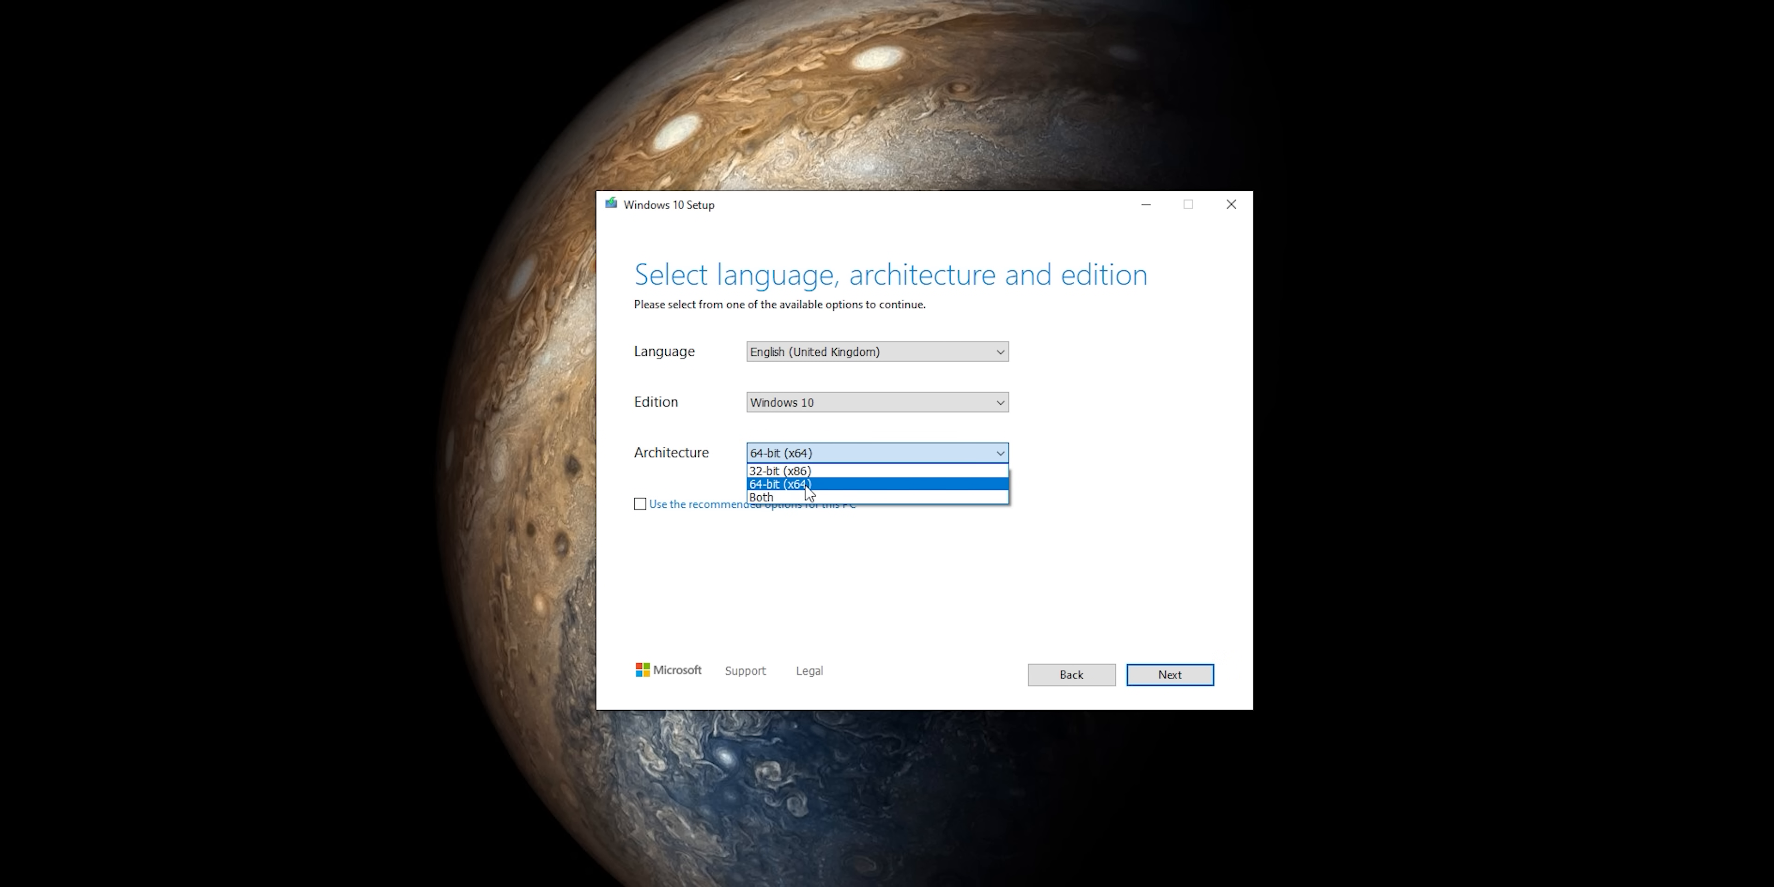
{"action": "left_click", "coordinate": [1169, 675]}
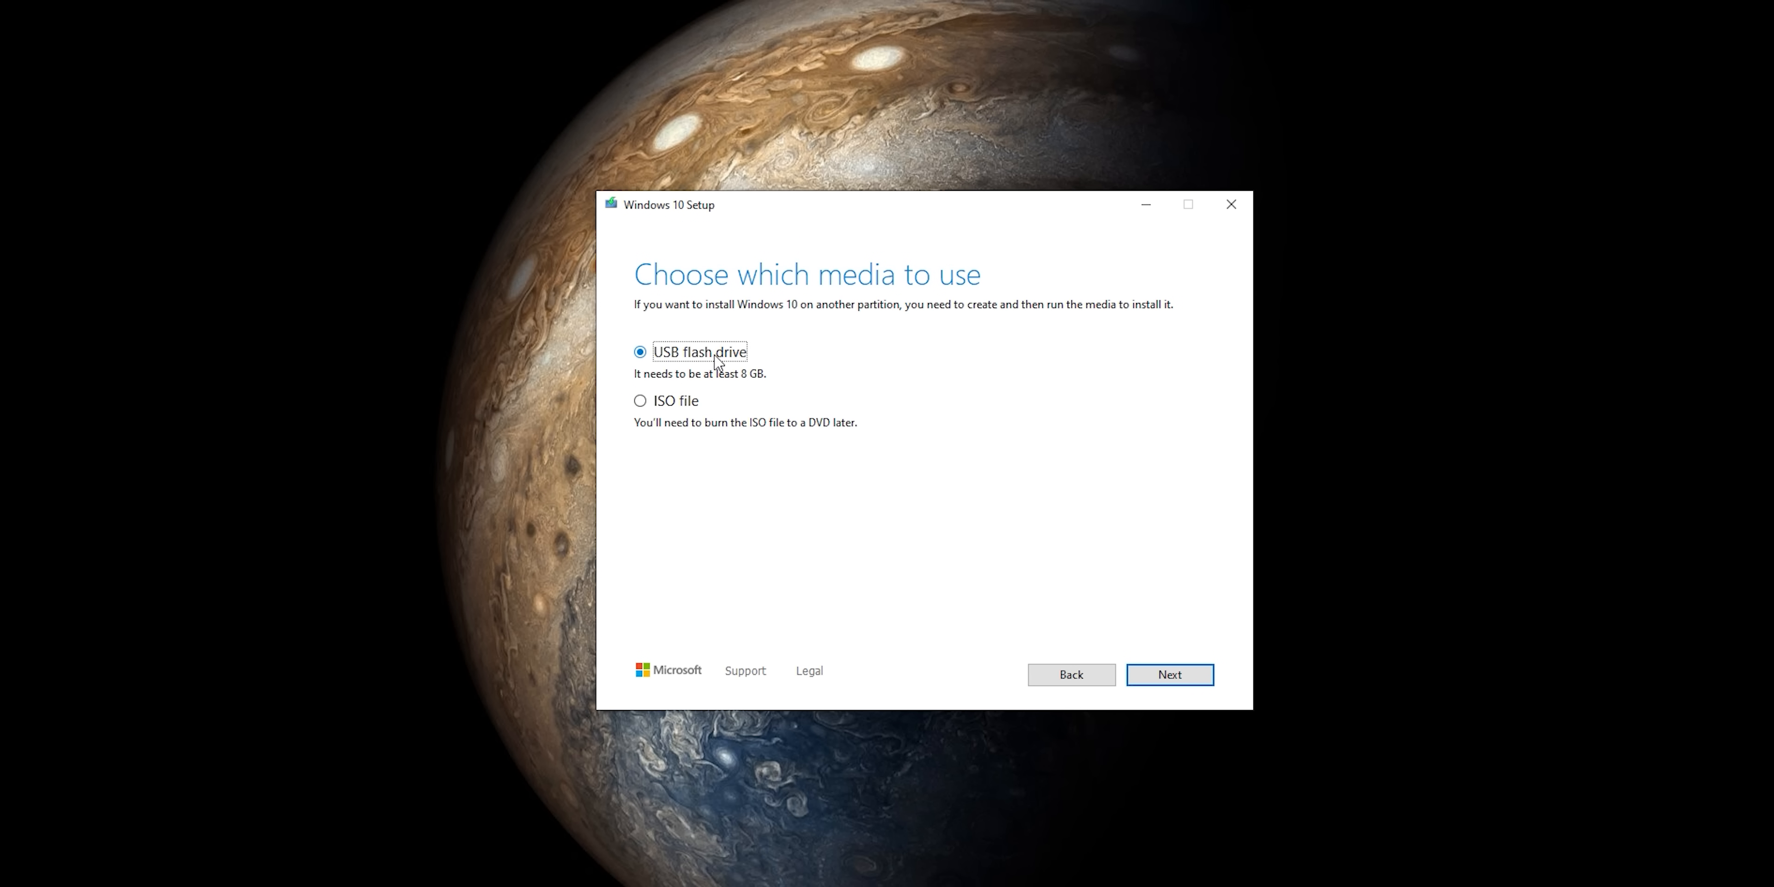
Choose USB flash drive as media, select the ESD-USB (H:) drive and proceed.
{"action": "left_click", "coordinate": [1168, 675]}
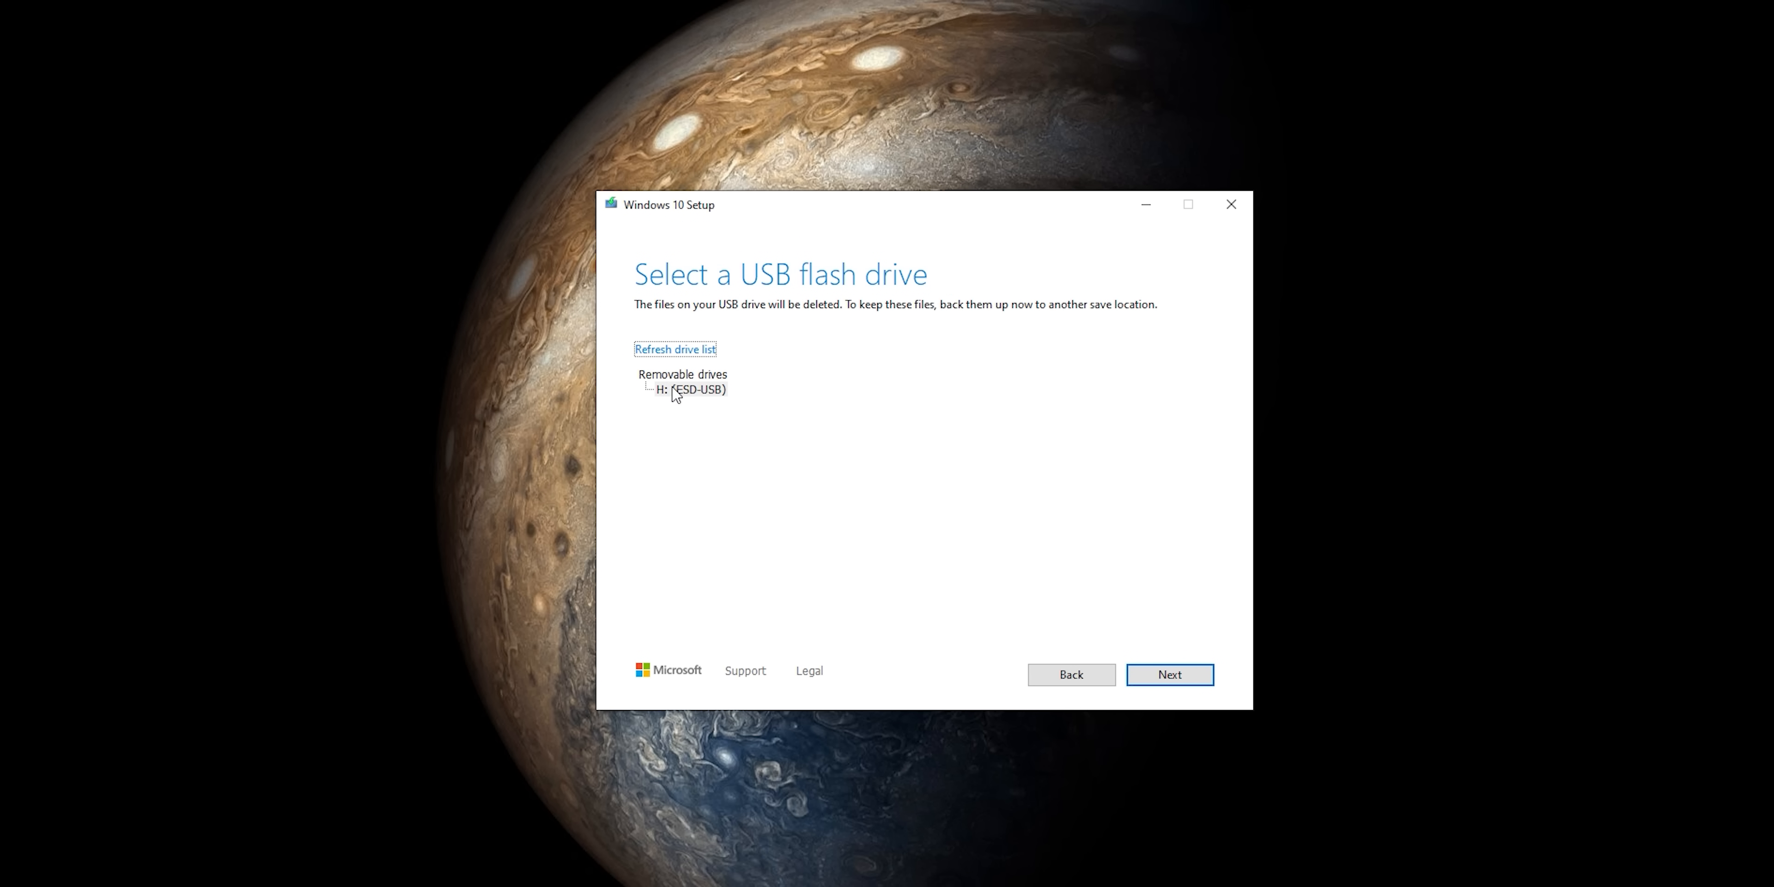
{"action": "left_click", "coordinate": [687, 389]}
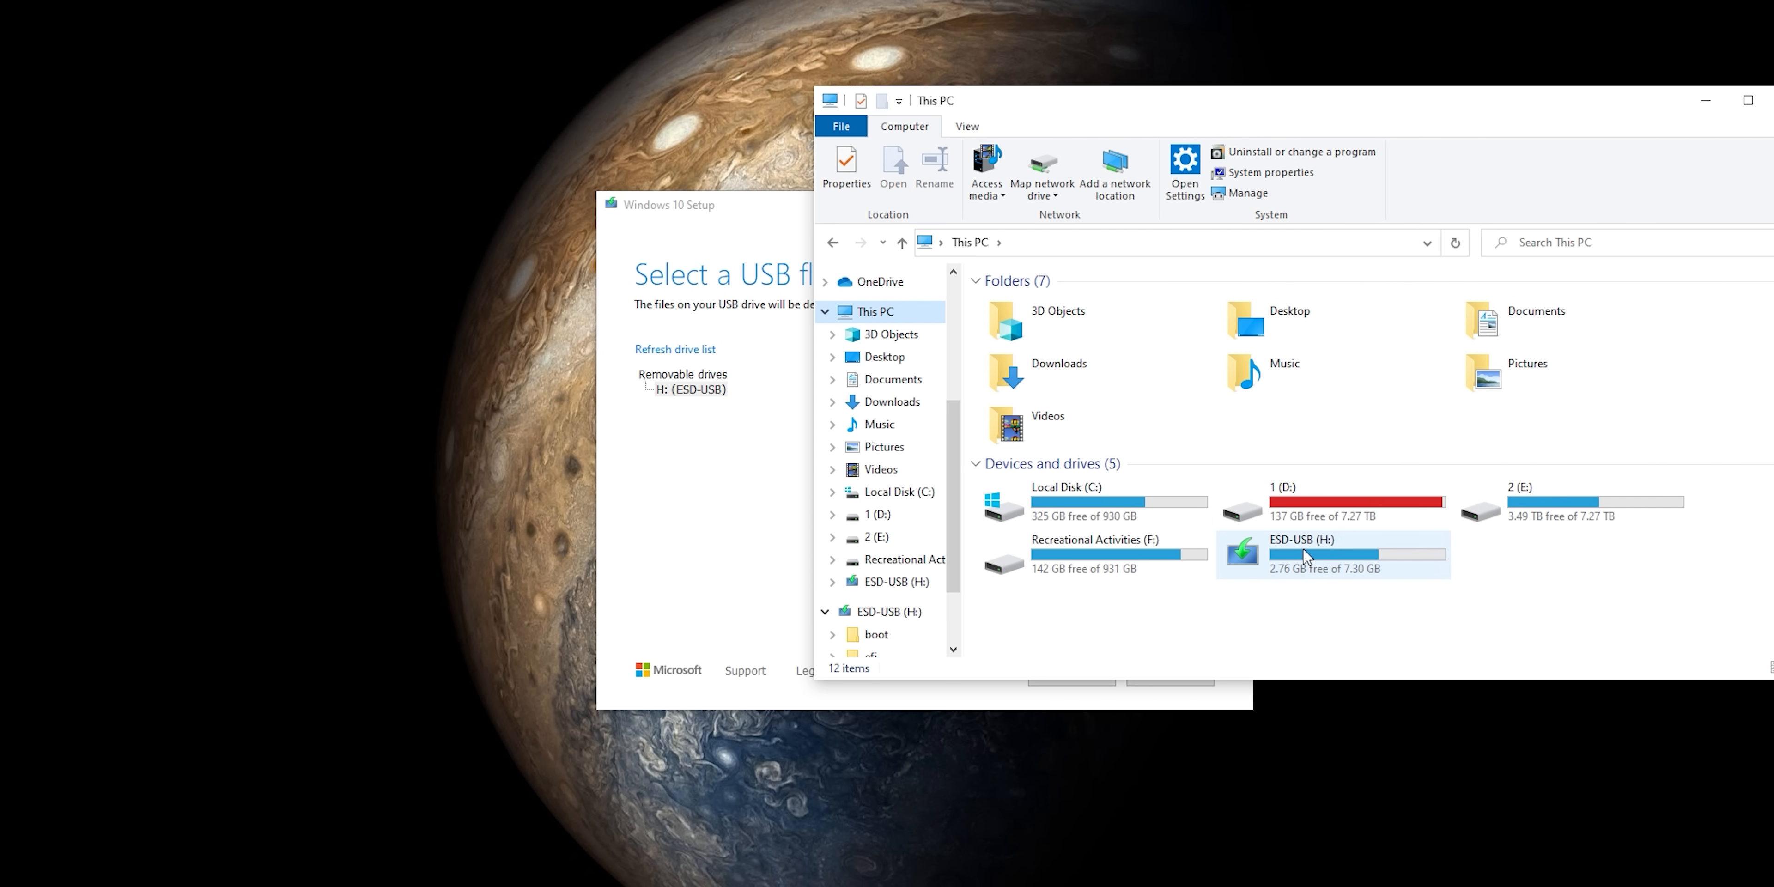
{"action": "mouse_move", "coordinate": [1301, 555]}
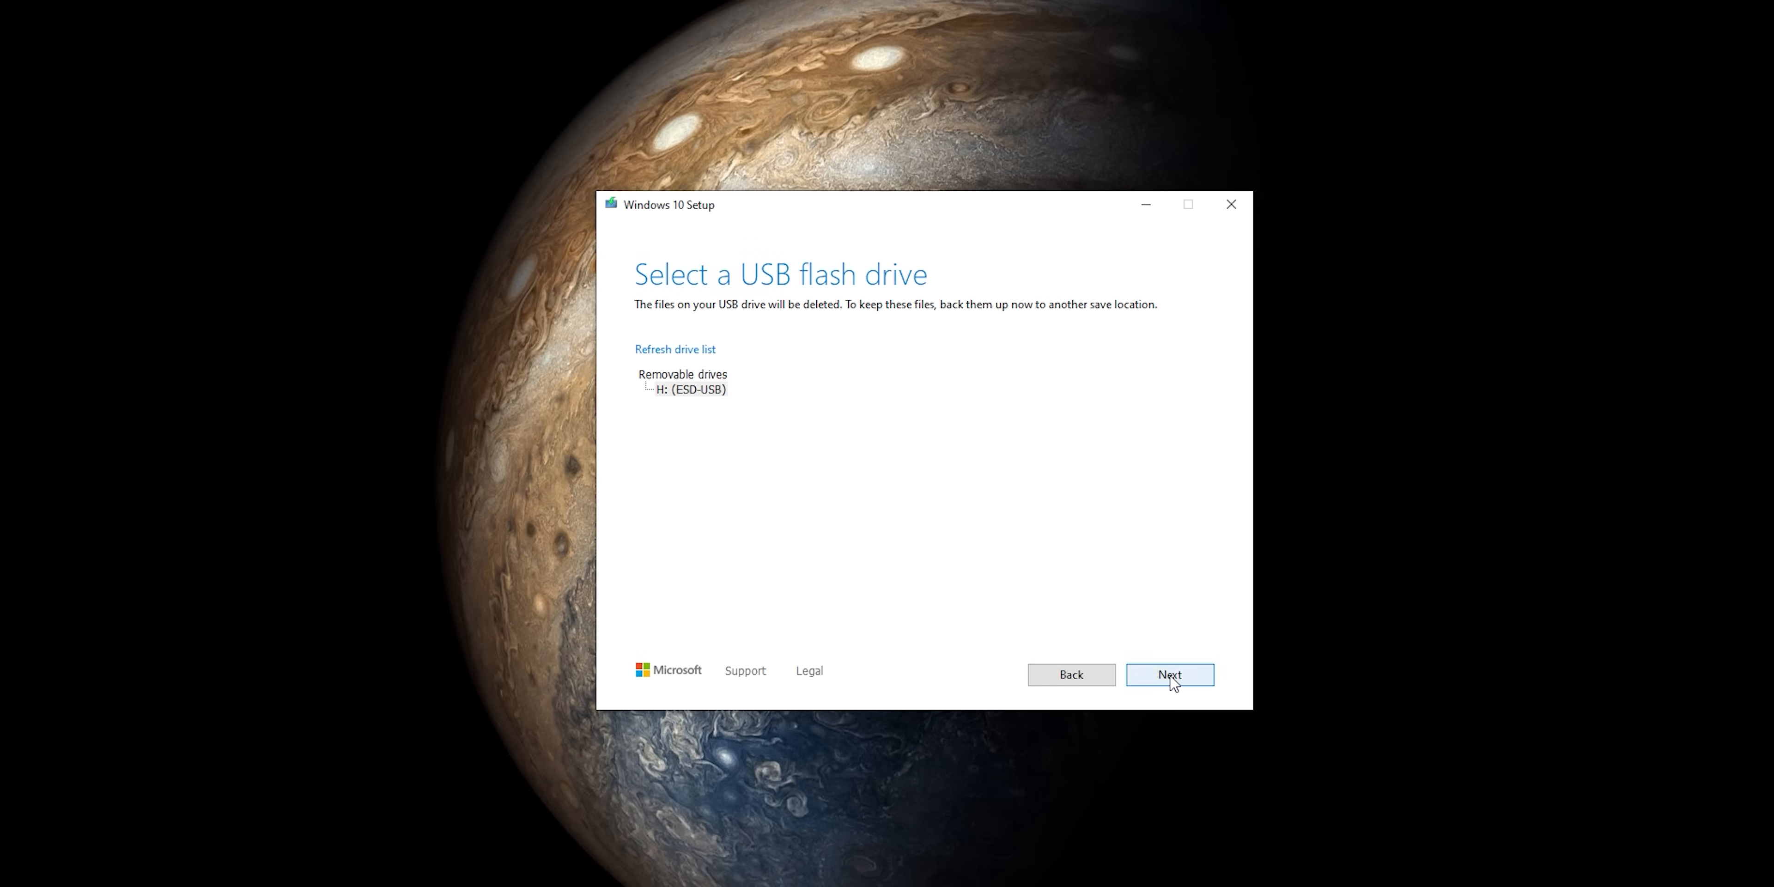
{"action": "left_click", "coordinate": [1169, 674]}
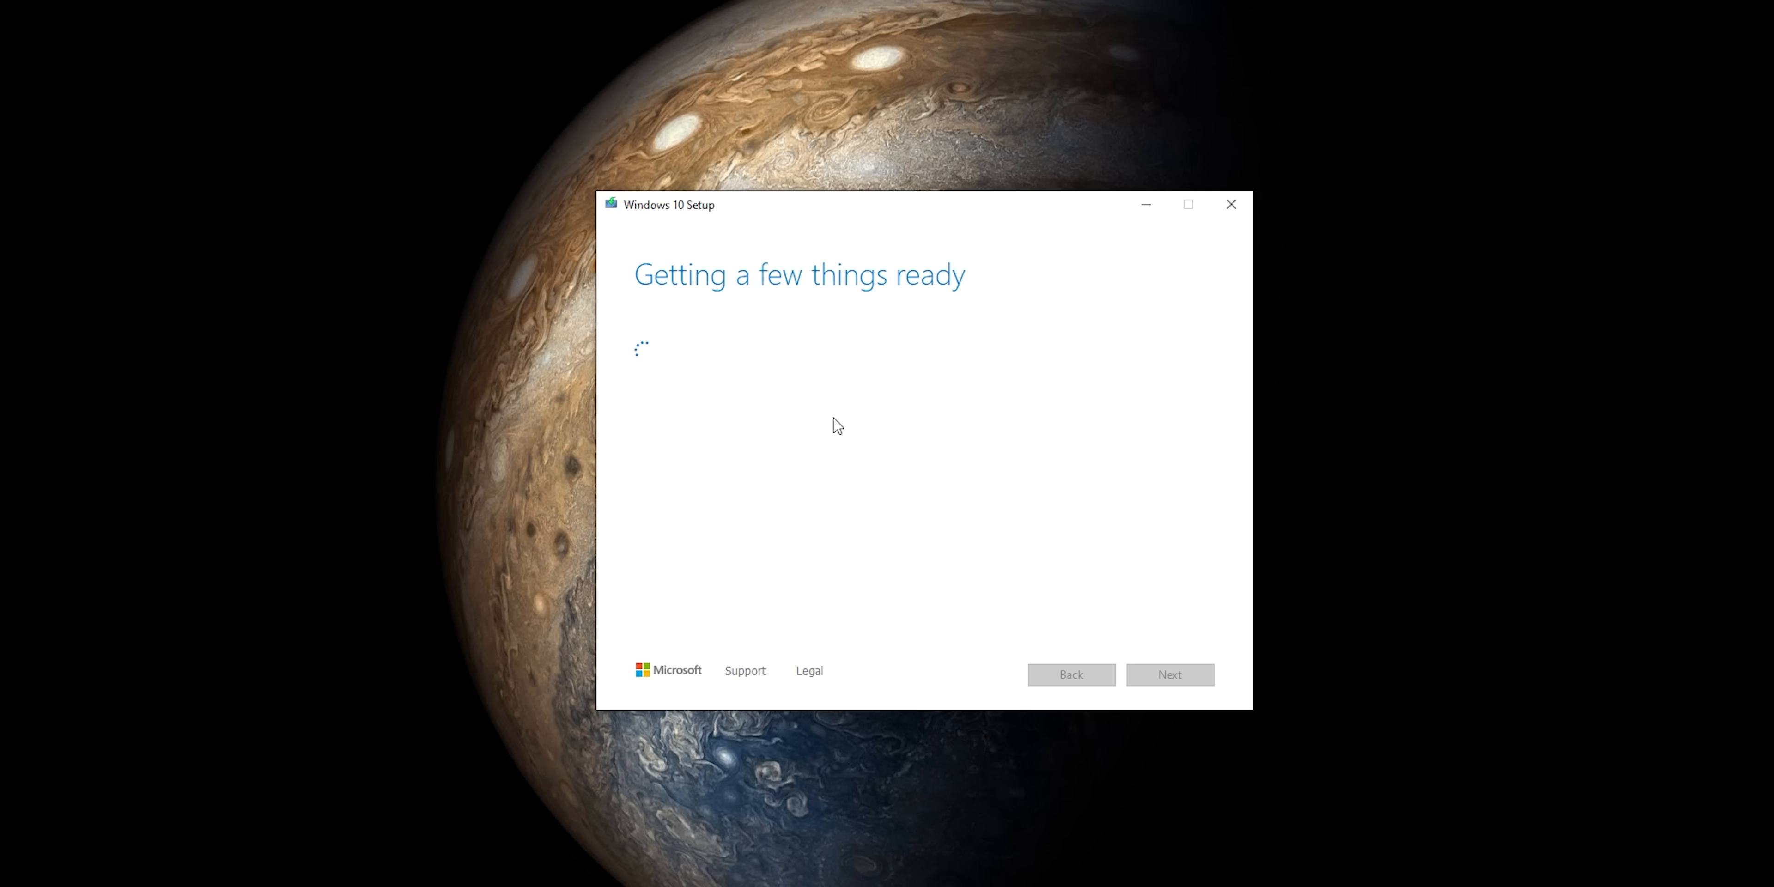